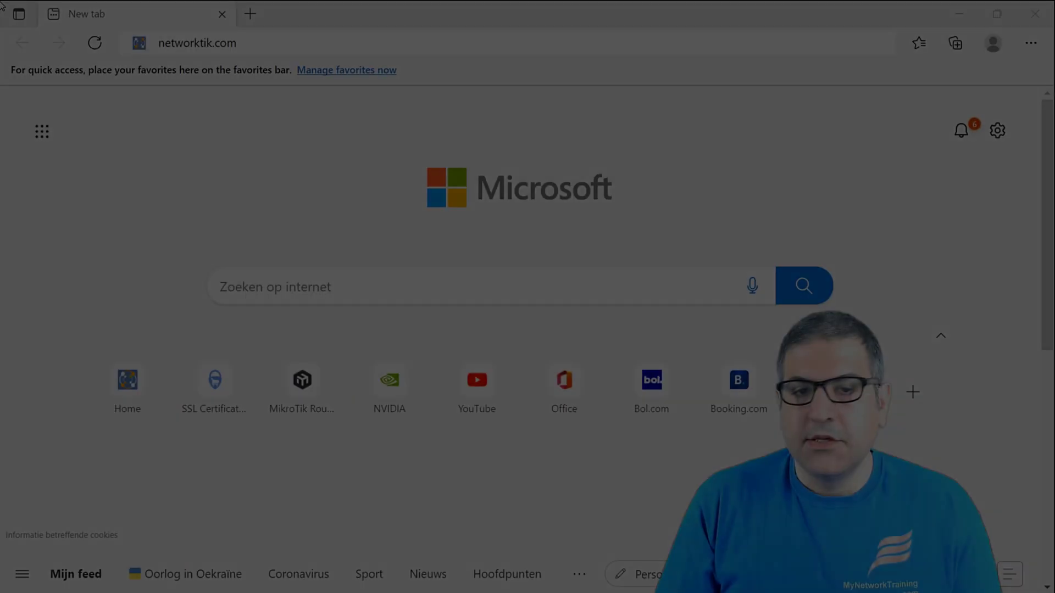
Load networktik.com in the blank Edge tab.
left_click(198, 42)
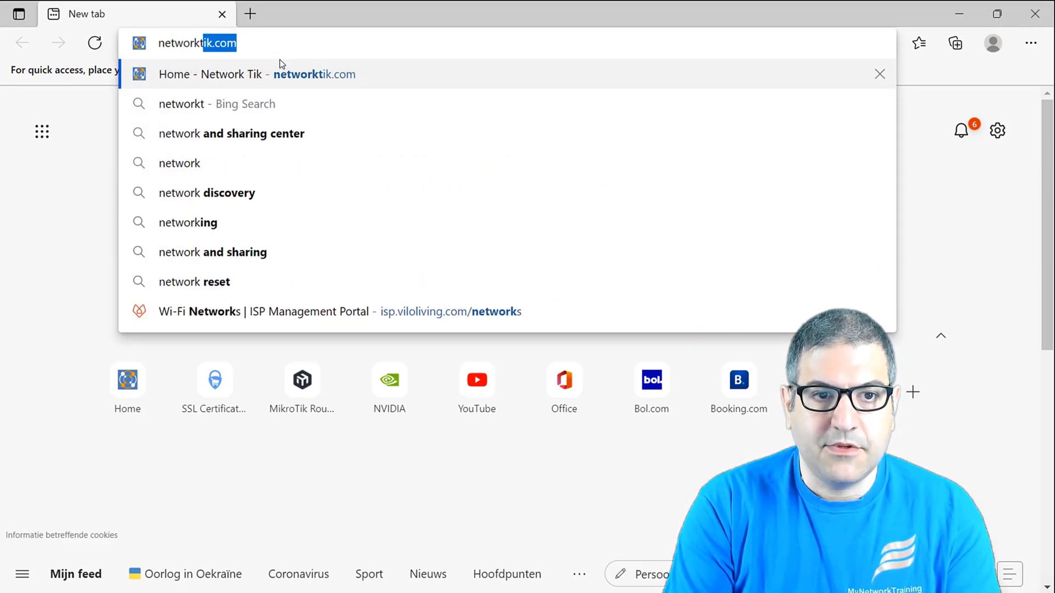
key("Return")
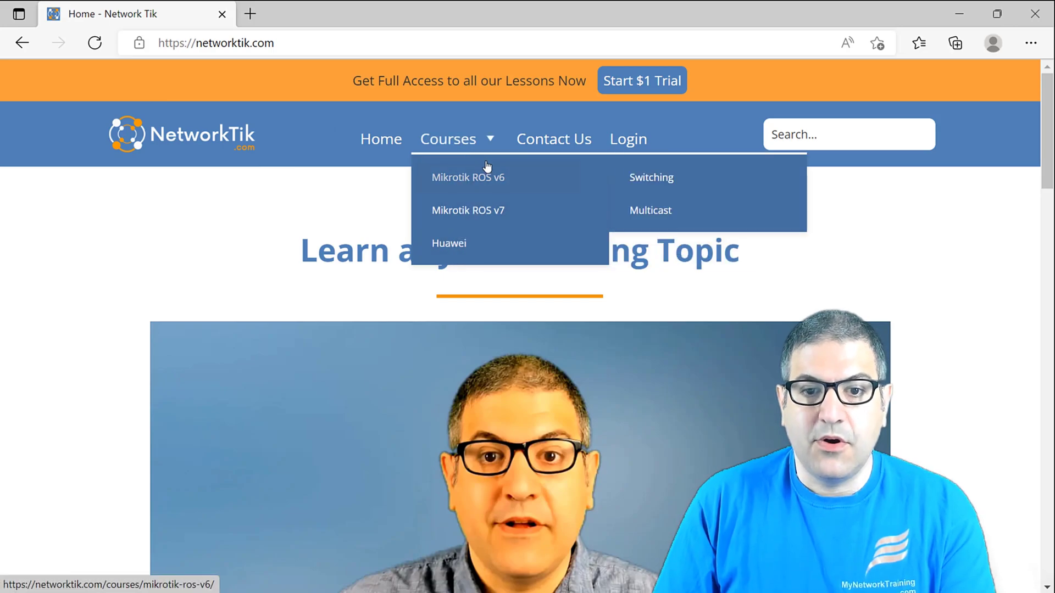
mouse_move(474, 178)
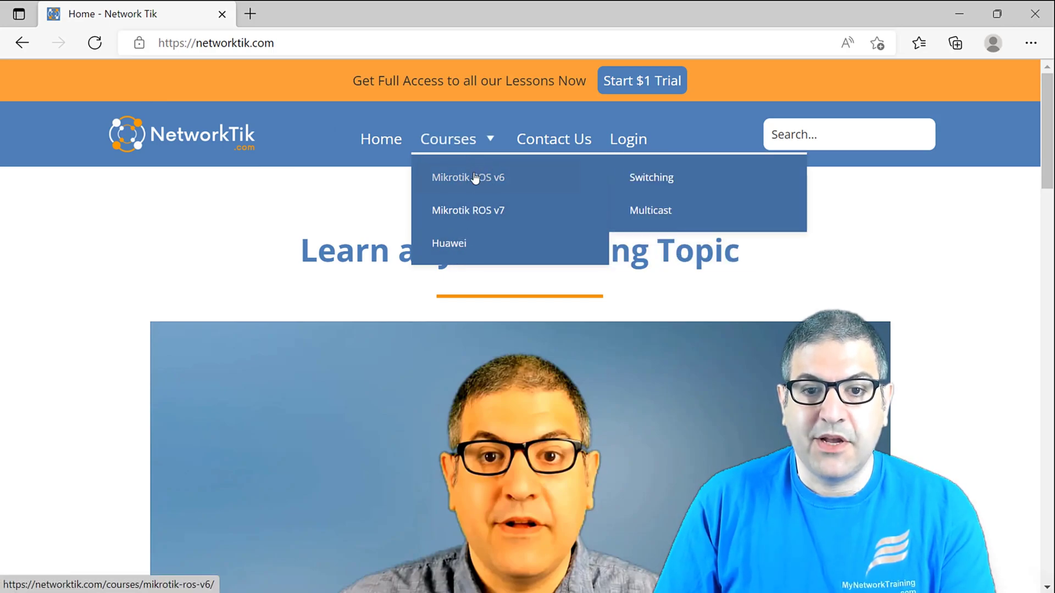
mouse_move(448, 243)
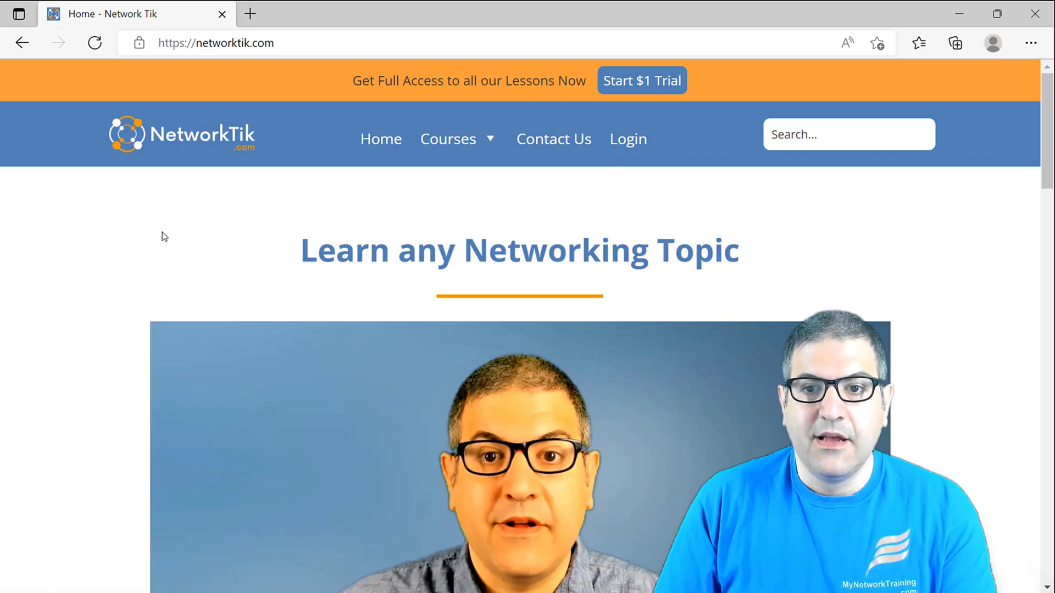
mouse_move(395, 196)
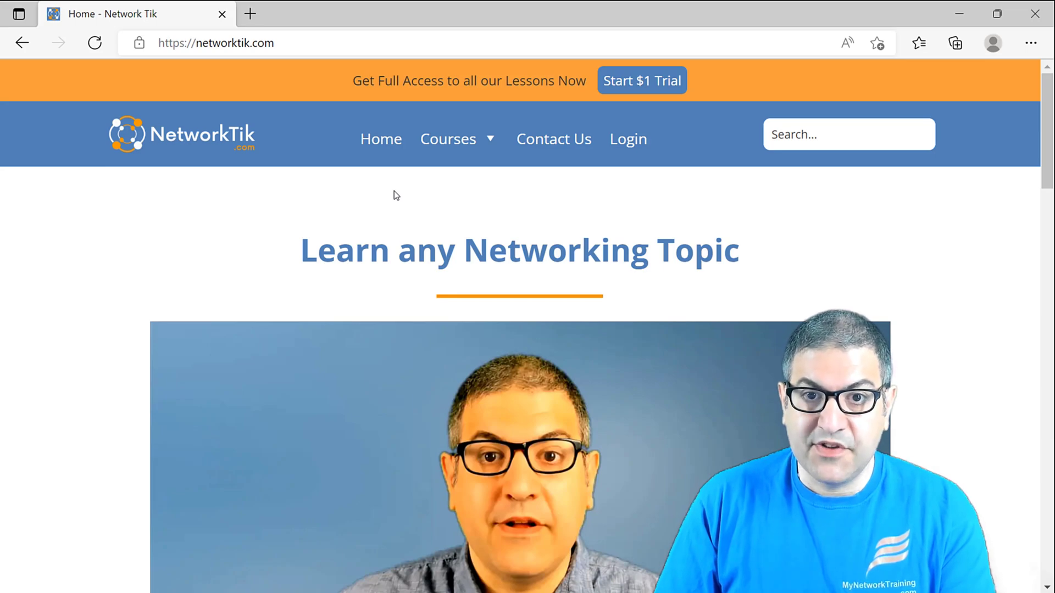
mouse_move(348, 240)
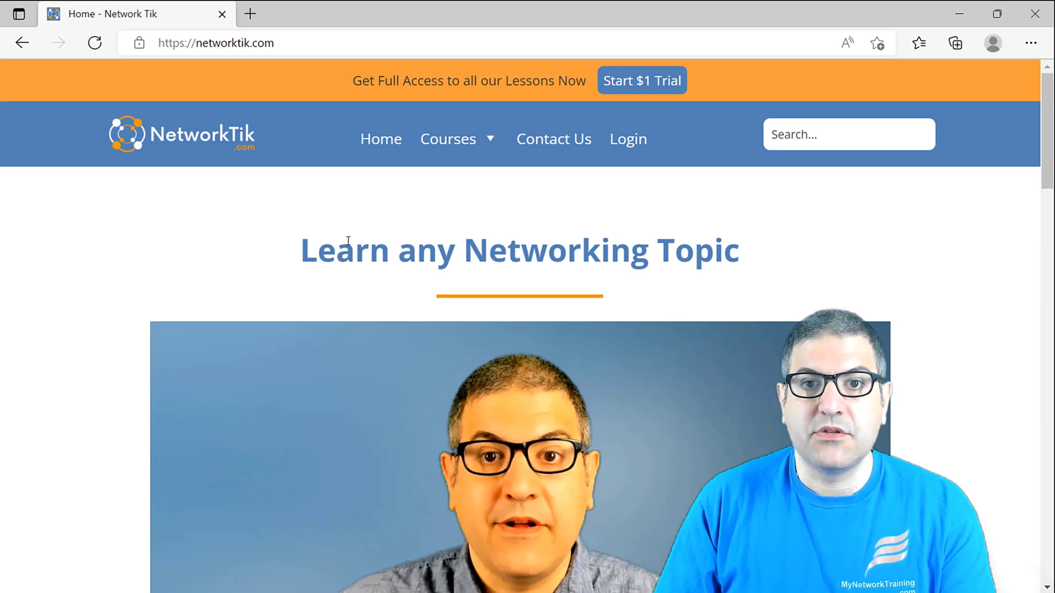
mouse_move(681, 149)
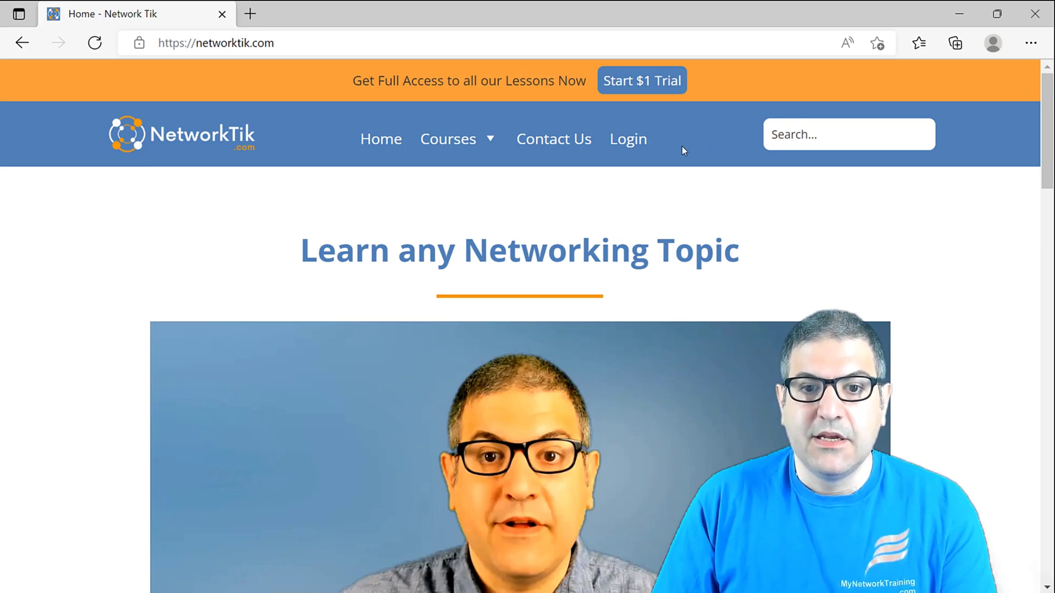
Open Courses > MikroTik ROS v6 > Switching and expand Unit 1's three lessons.
left_click(447, 138)
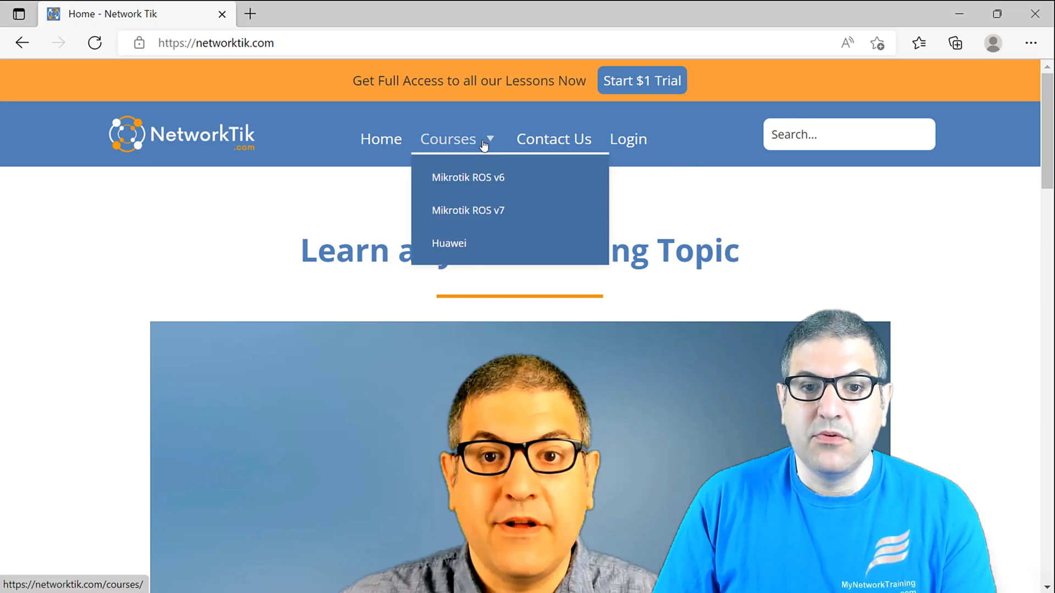
mouse_move(468, 177)
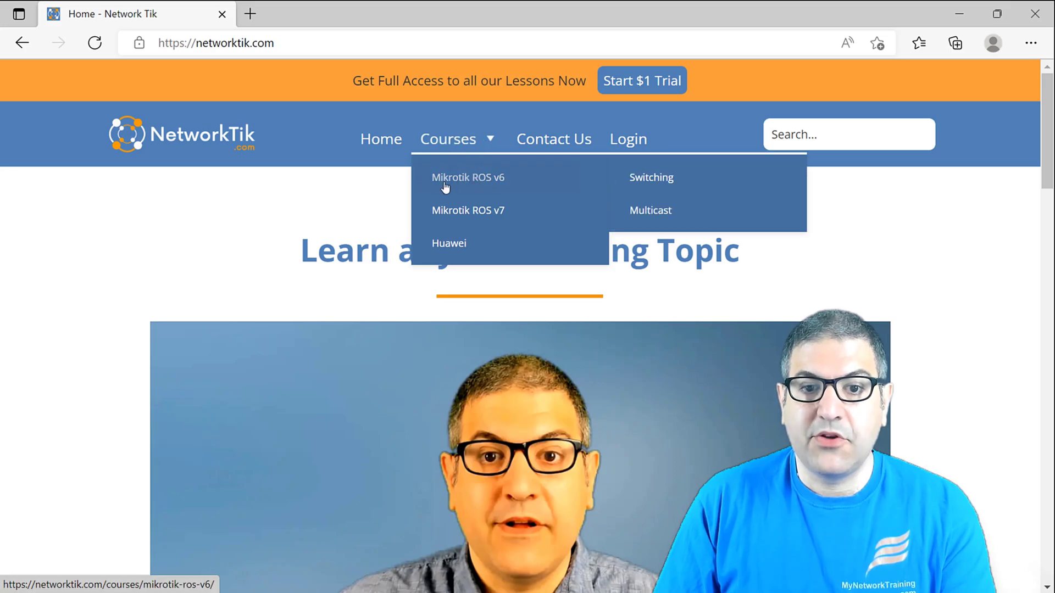
mouse_move(651, 177)
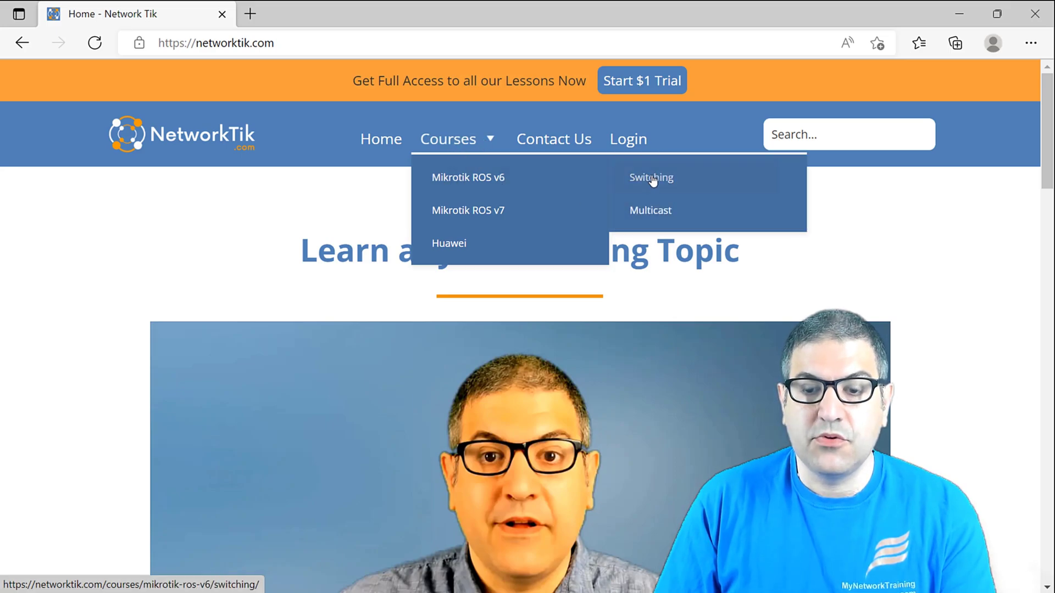
left_click(650, 177)
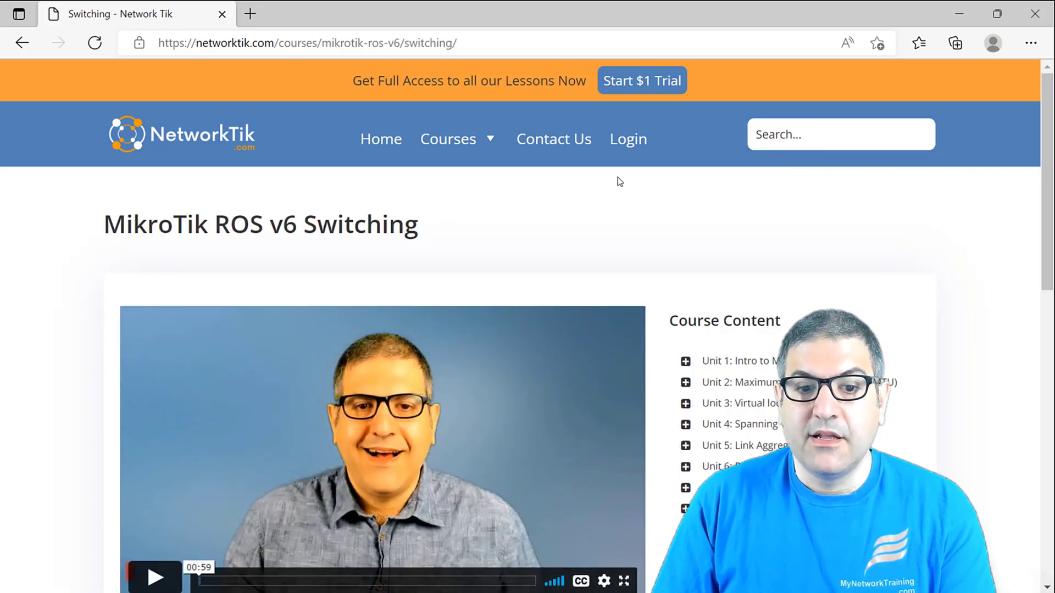
scroll("down", 3)
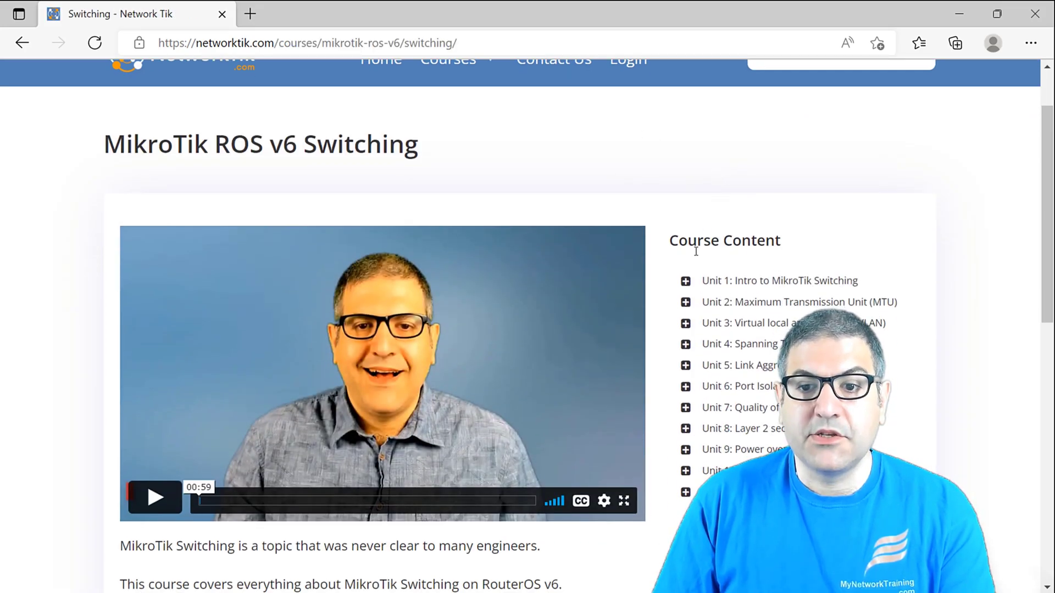
scroll("down", 3)
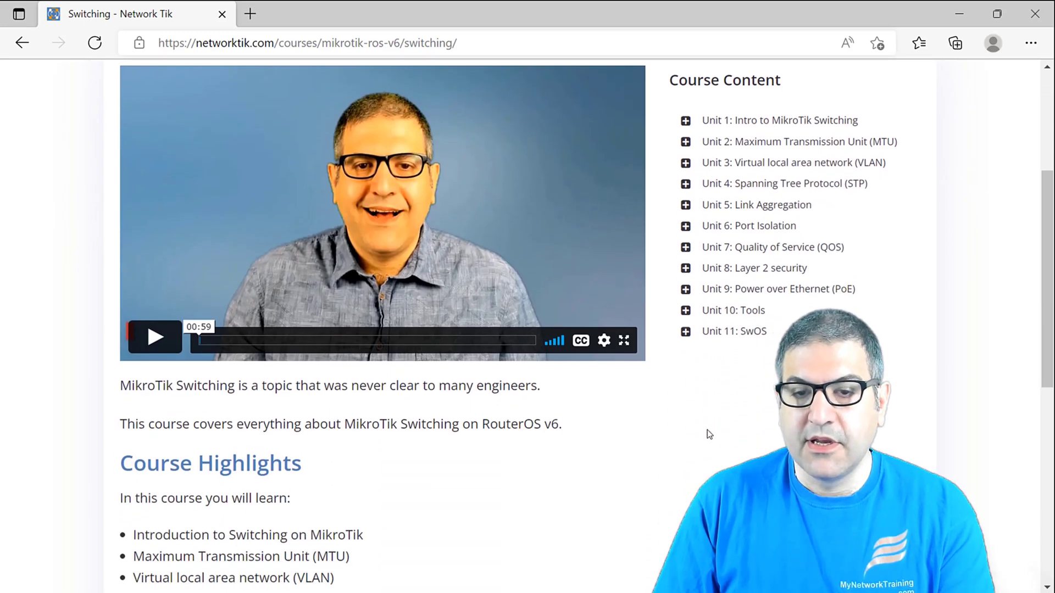
scroll("up", 3)
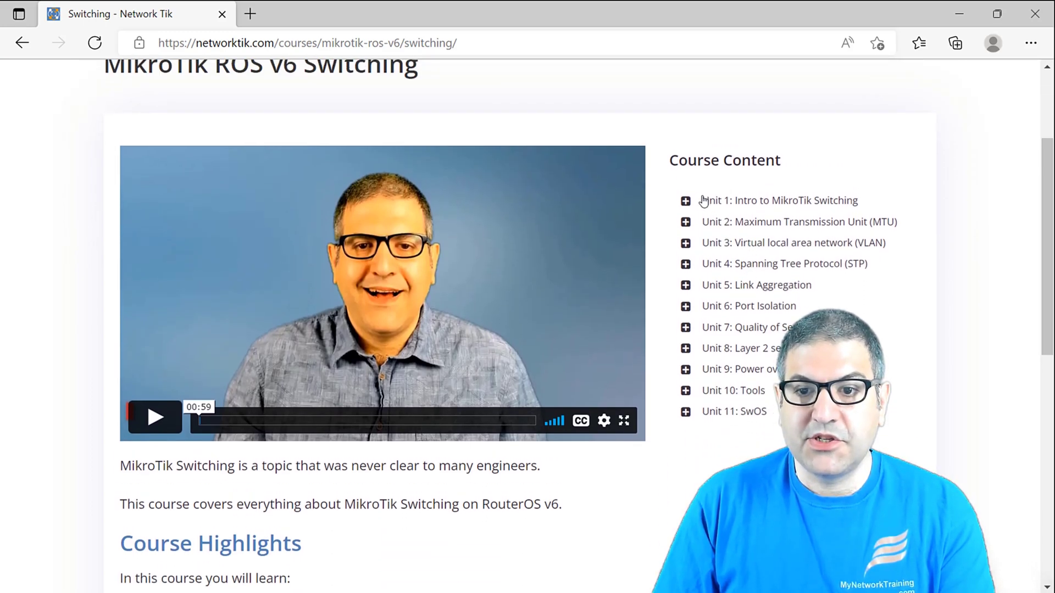
left_click(685, 201)
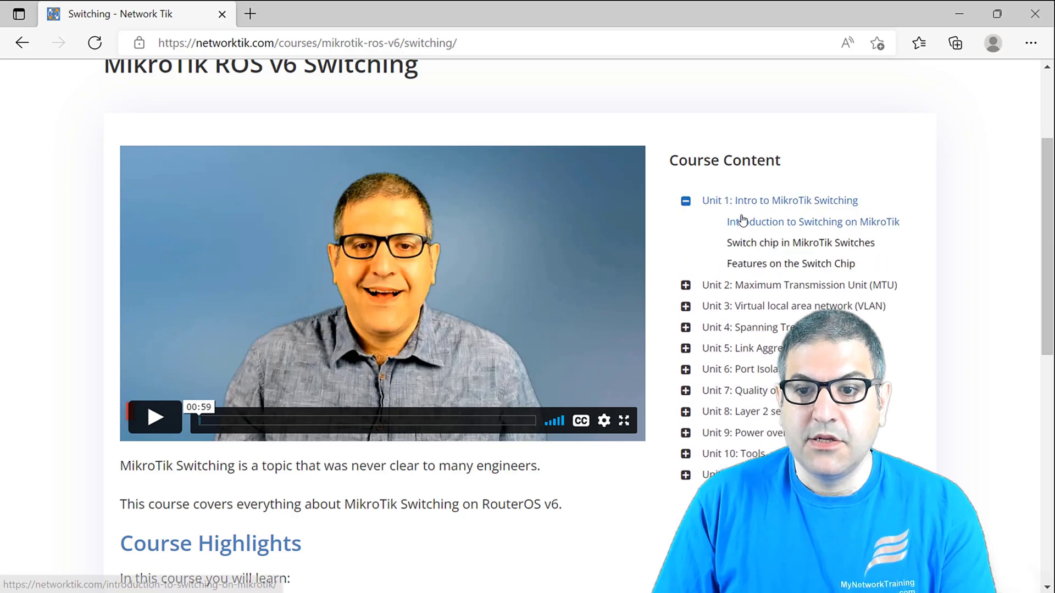
mouse_move(761, 219)
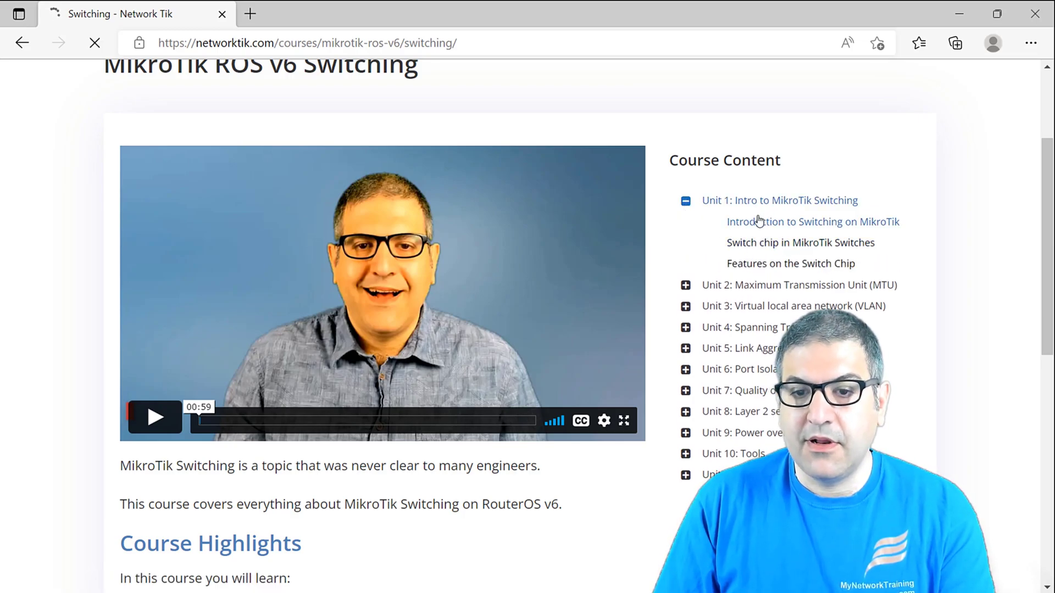
Open the 'Introduction to Switching on MikroTik' lesson and scroll through its article.
left_click(812, 221)
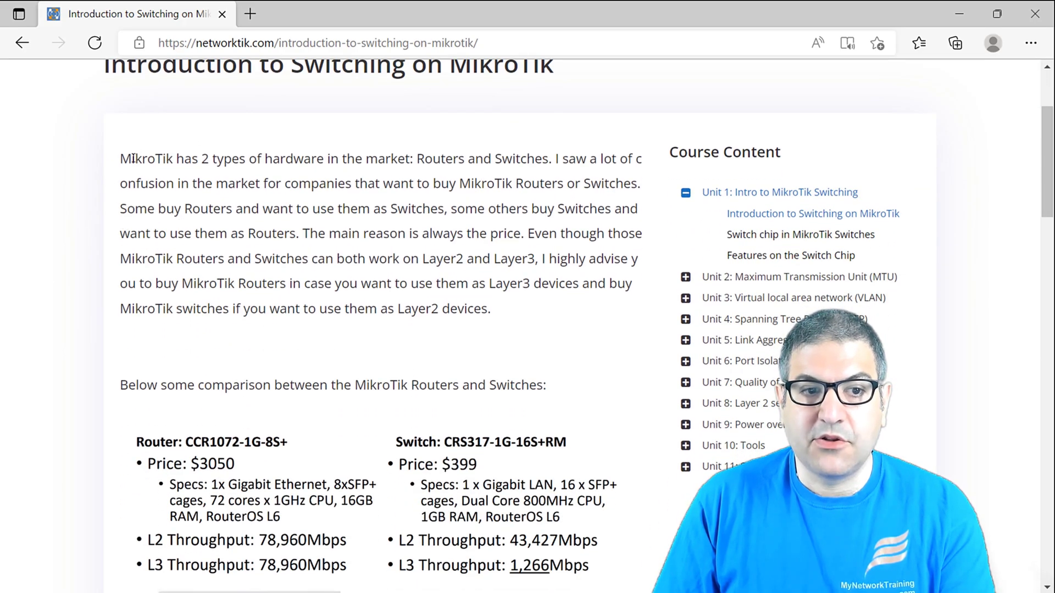
scroll("down", 3)
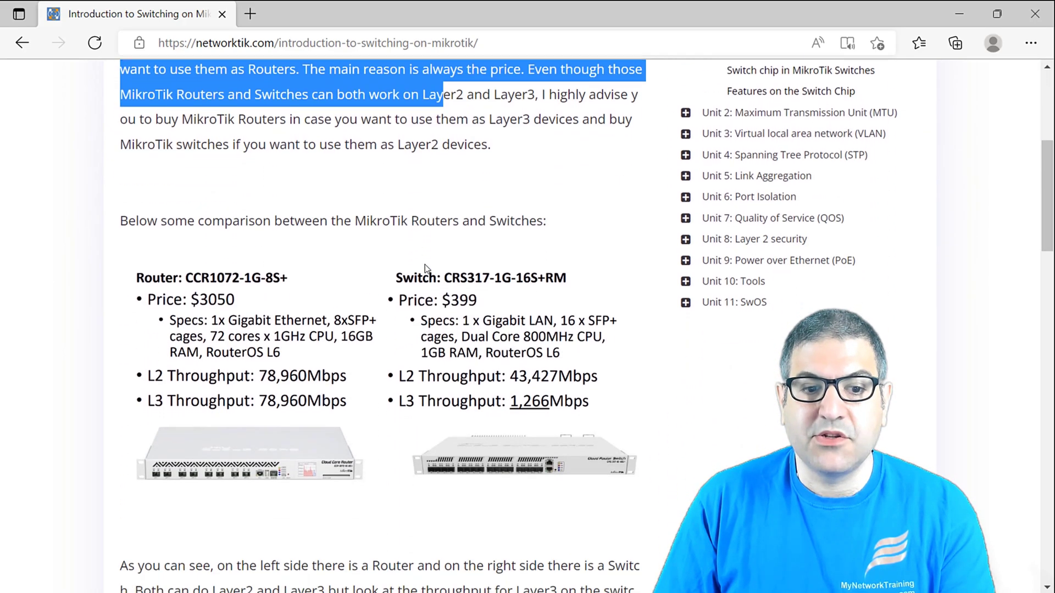
scroll("down", 3)
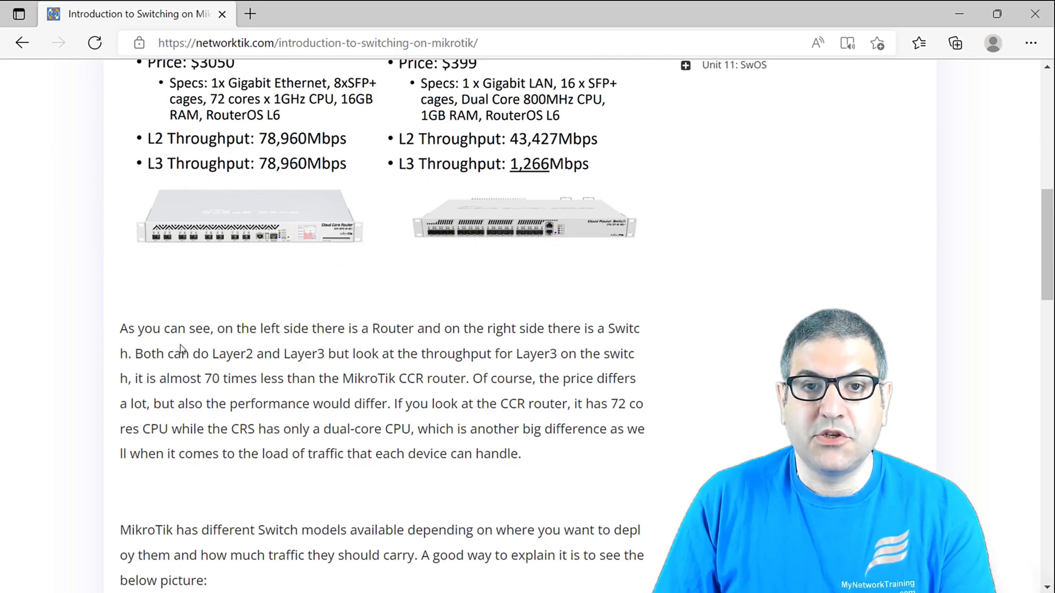
scroll("down", 3)
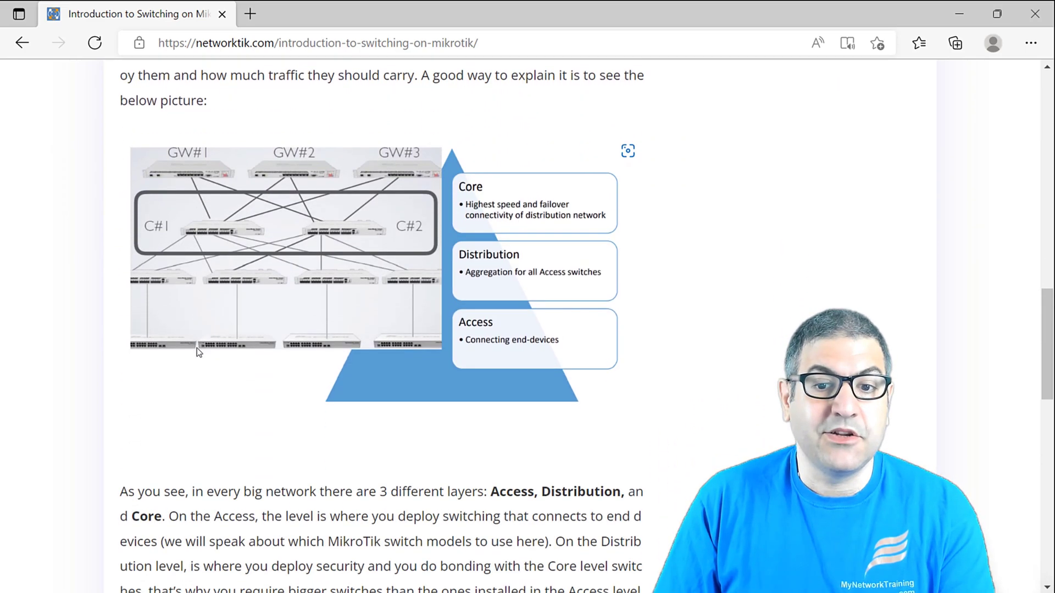
scroll("down", 3)
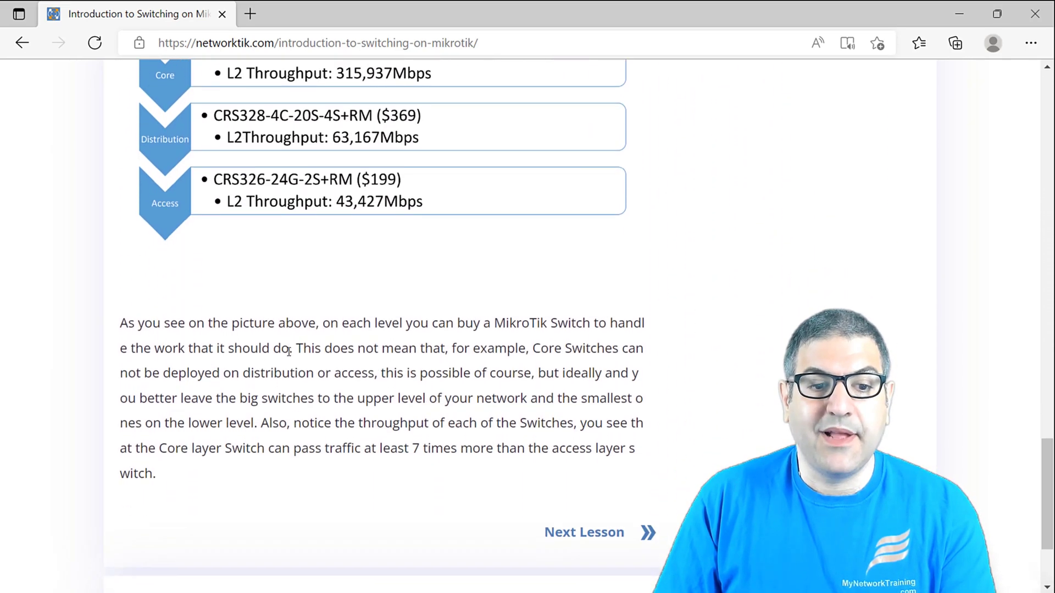
scroll("up", 3)
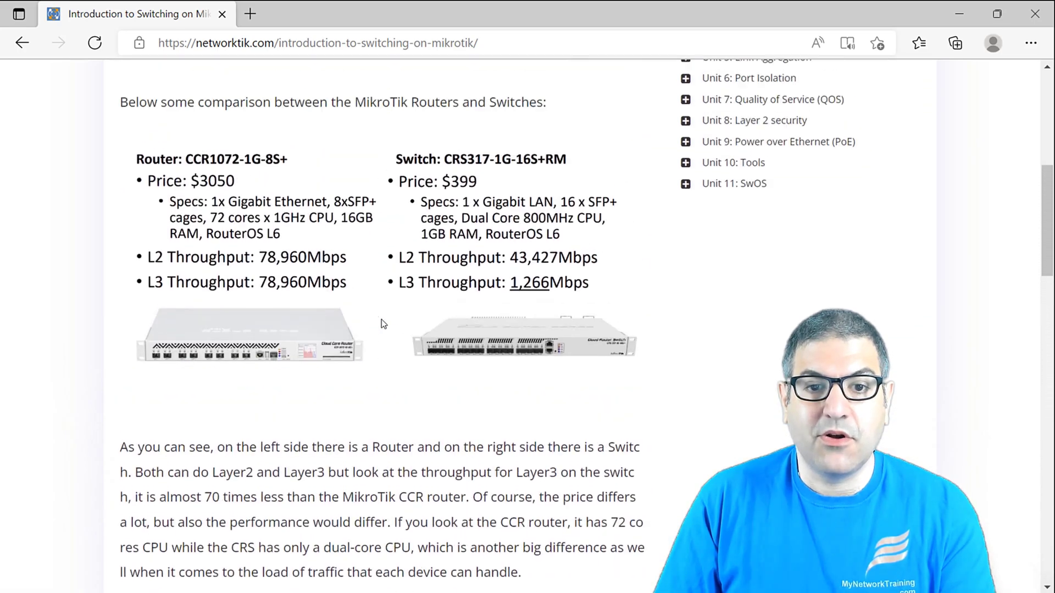
scroll("down", 3)
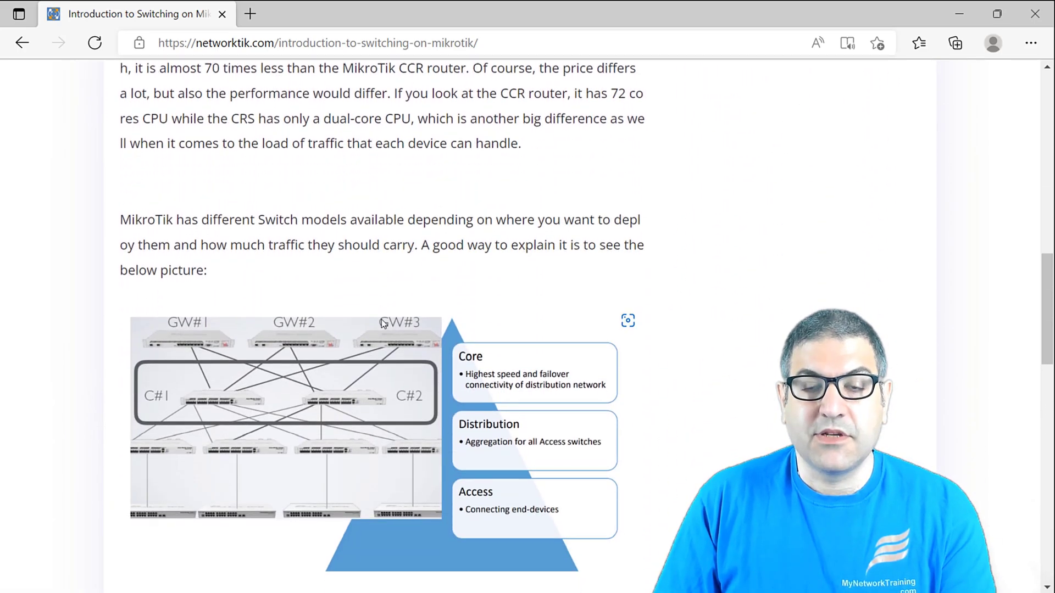
scroll("down", 3)
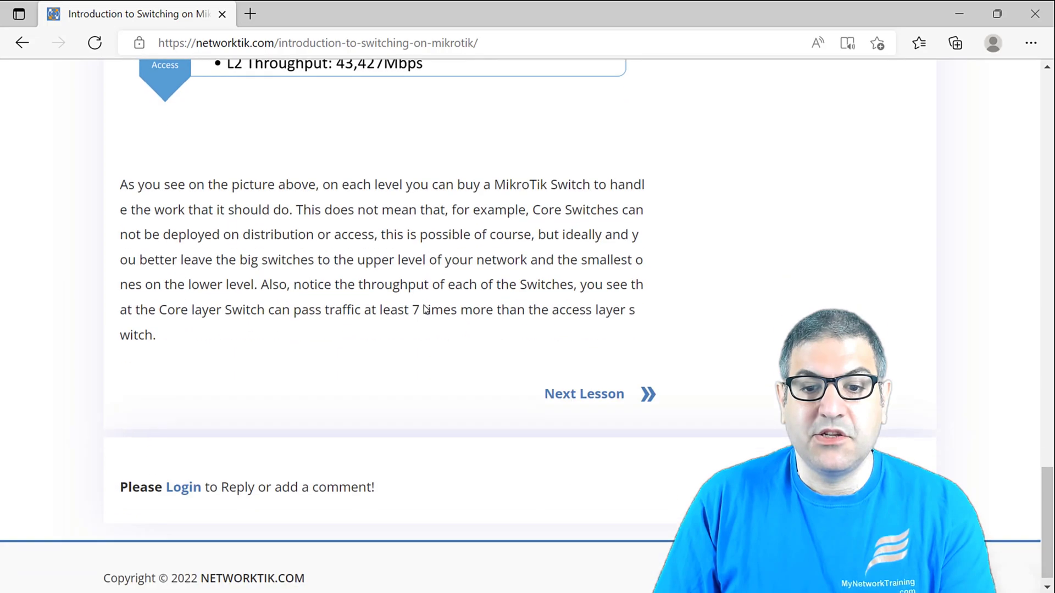
Advance to the 'Switch chip in MikroTik Switches' lesson, skim it, and return to the top.
left_click(583, 382)
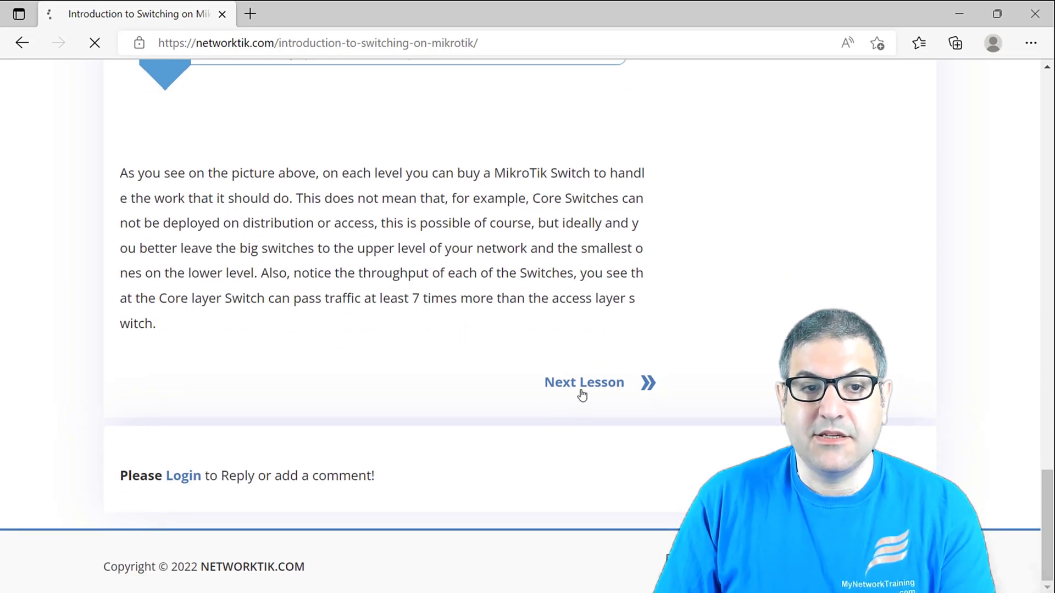
left_click(584, 383)
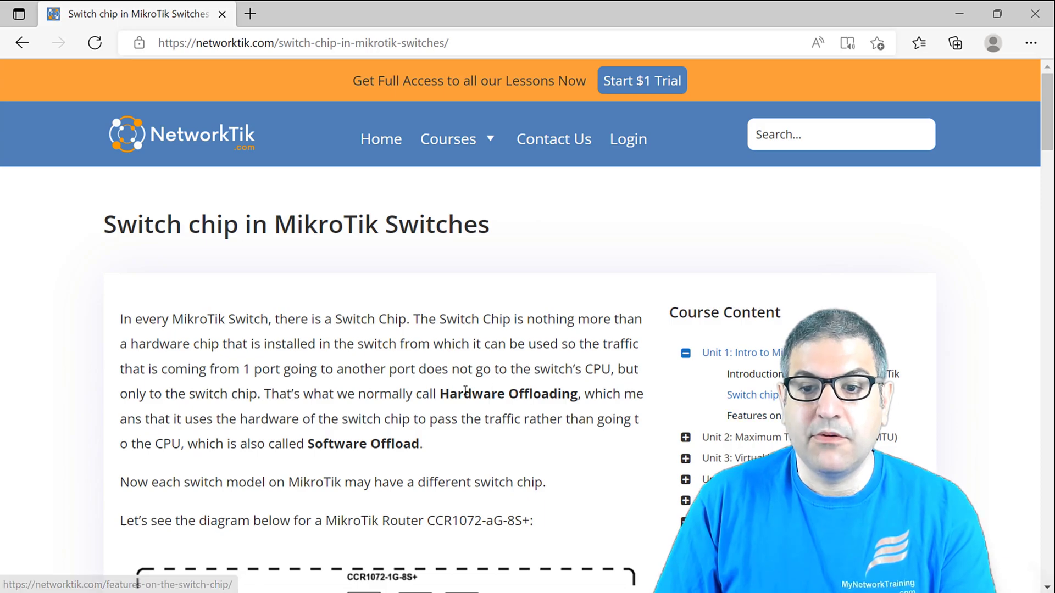
scroll("down", 3)
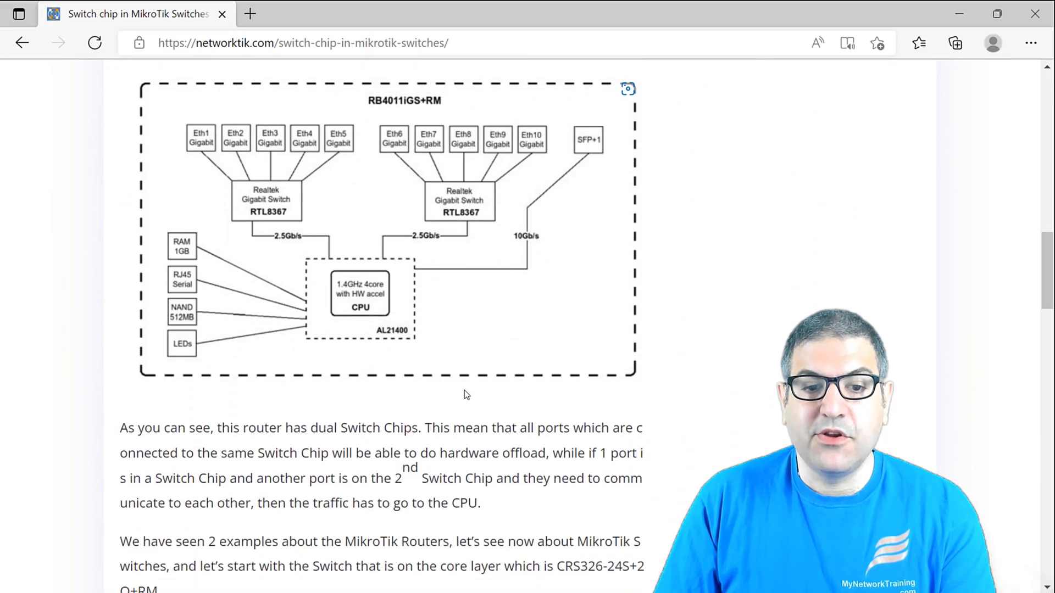
scroll("down", 3)
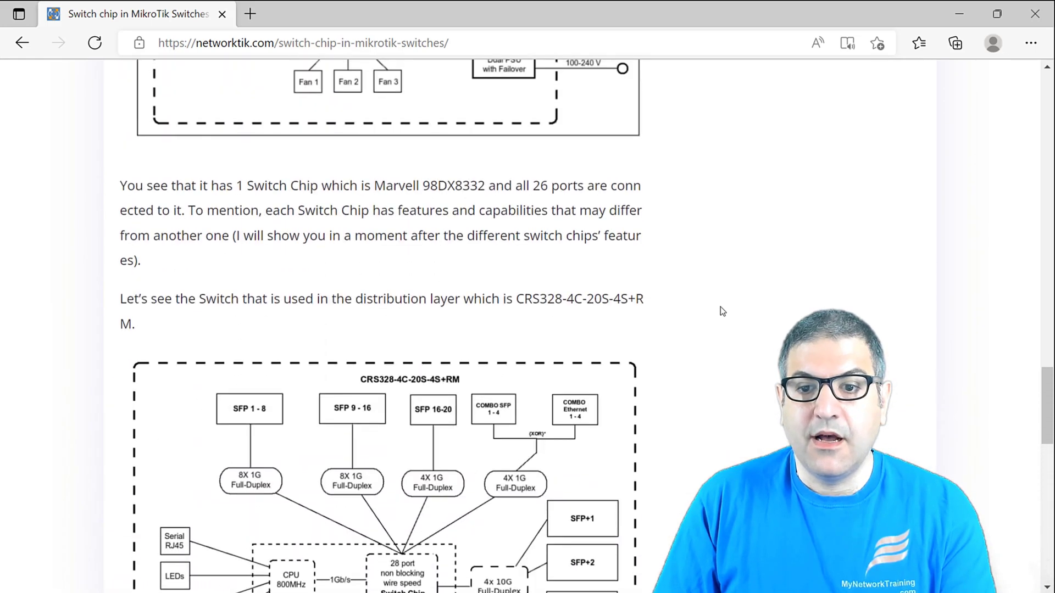
scroll("up", 3)
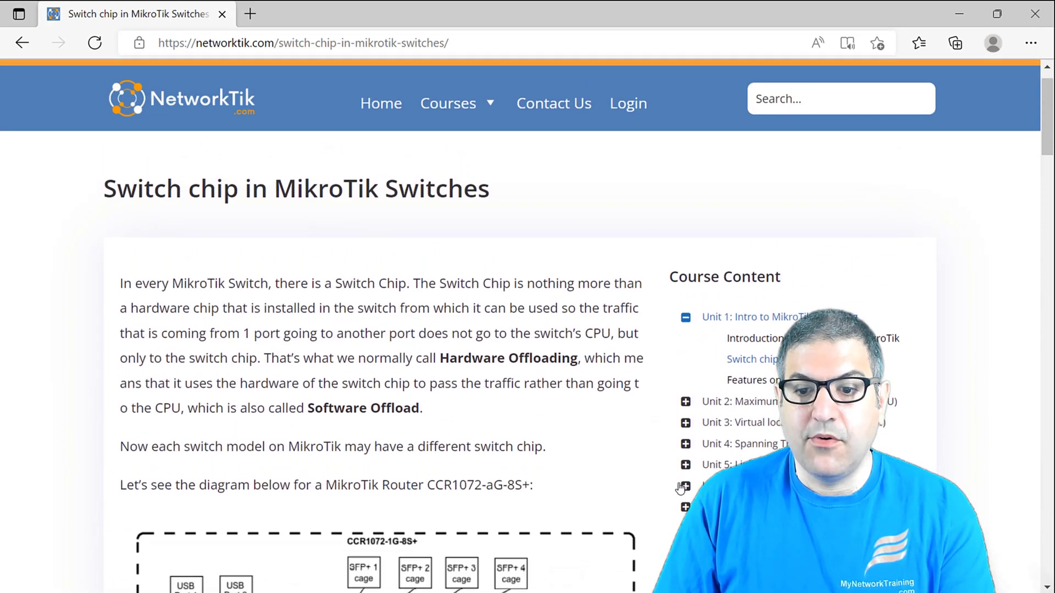
Open the Unit 4 'LAB: Classic STP' lesson, scroll it, and return to its diagram.
left_click(686, 443)
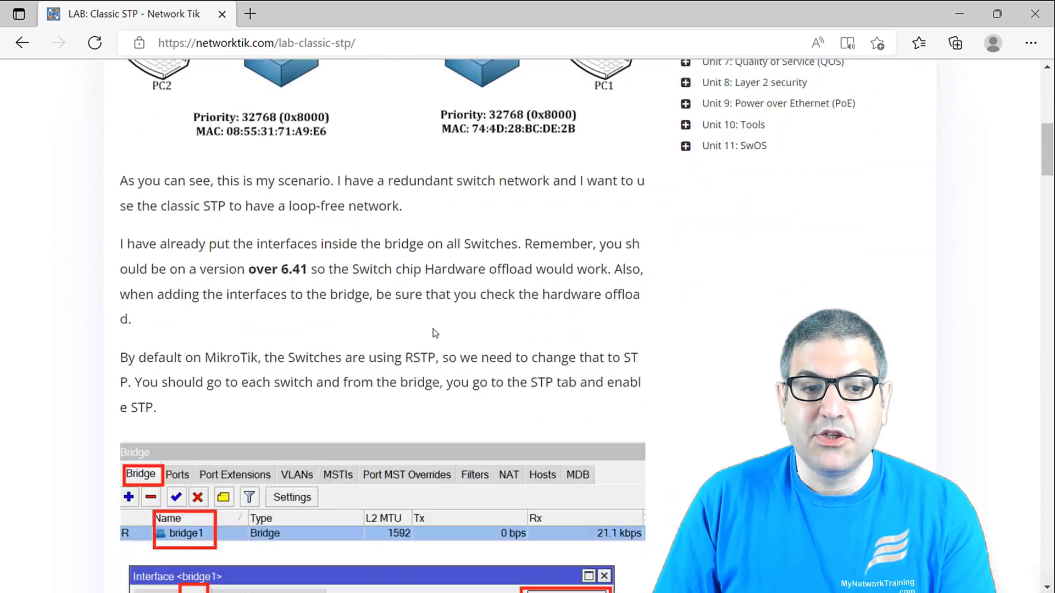
scroll("down", 3)
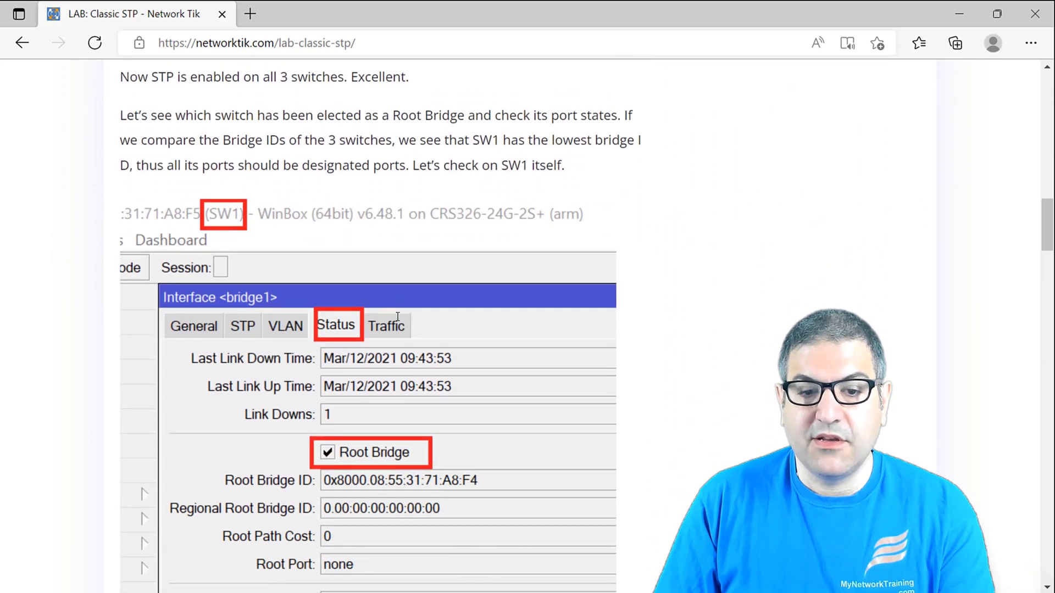
scroll("down", 3)
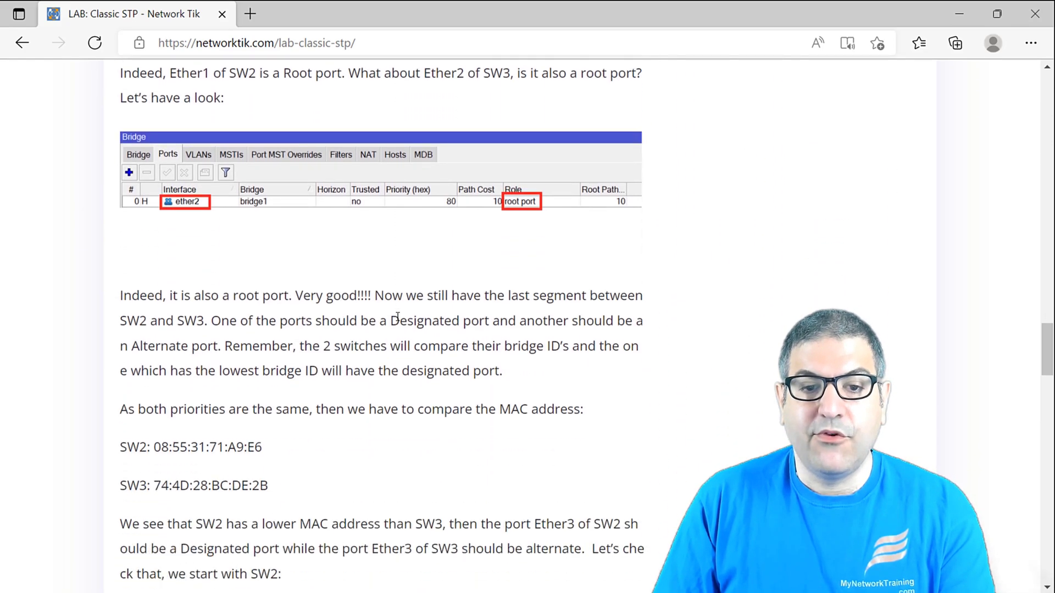
scroll("down", 3)
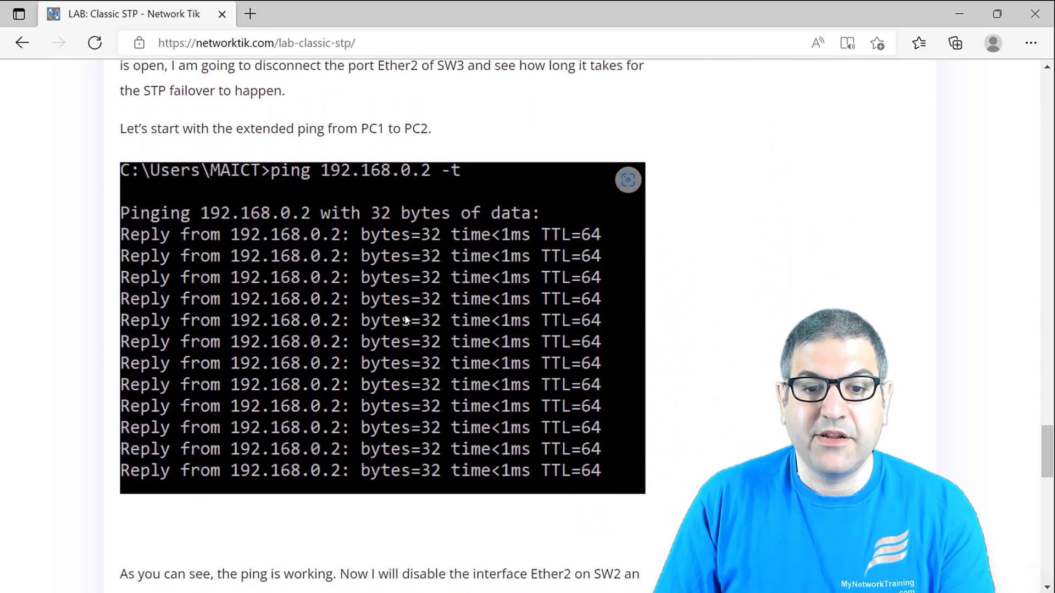
scroll("down", 3)
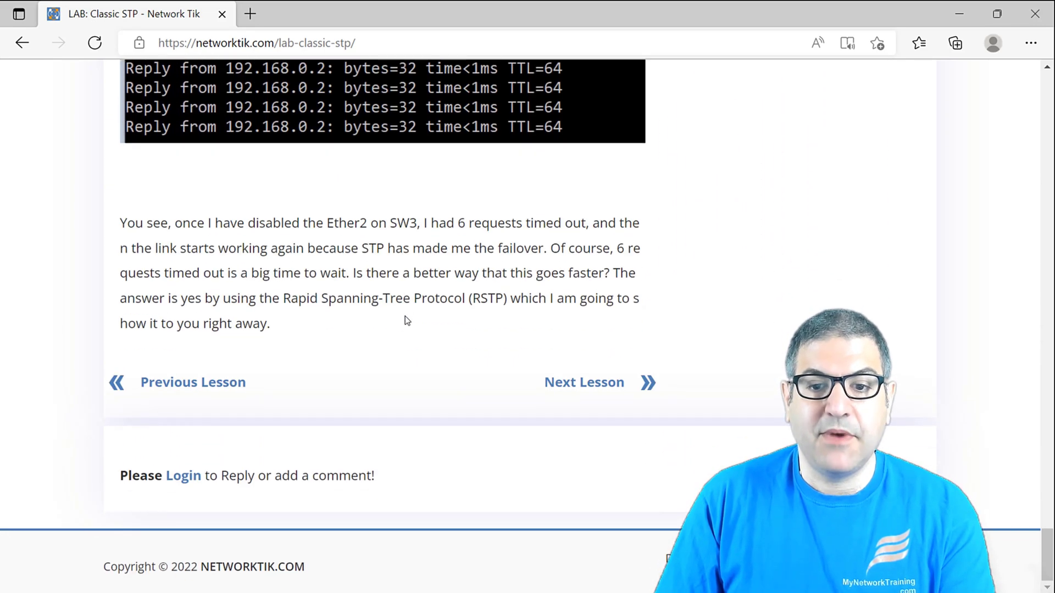
scroll("up", 3)
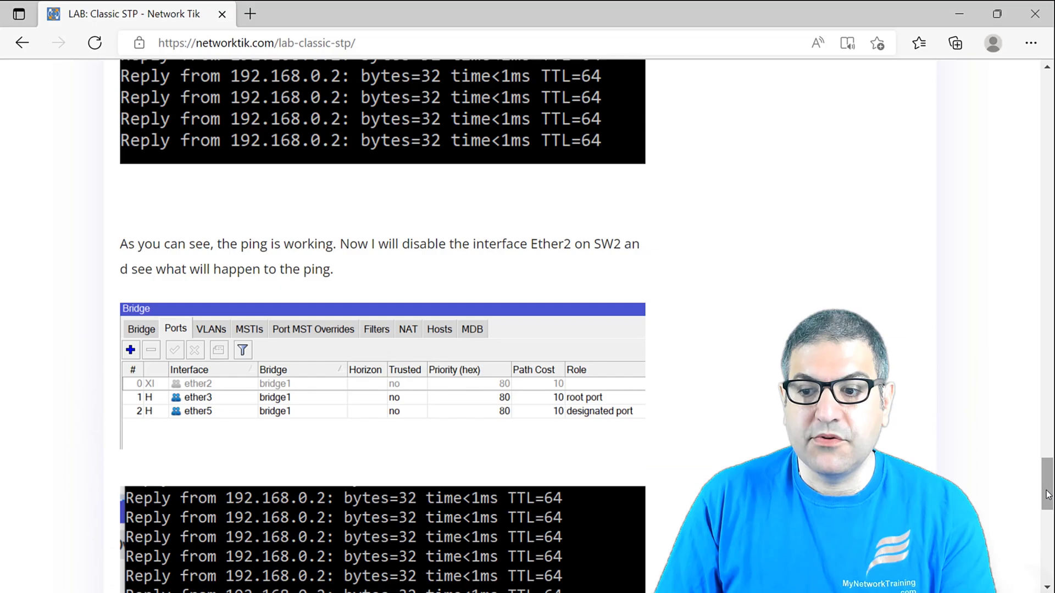
scroll("up", 3)
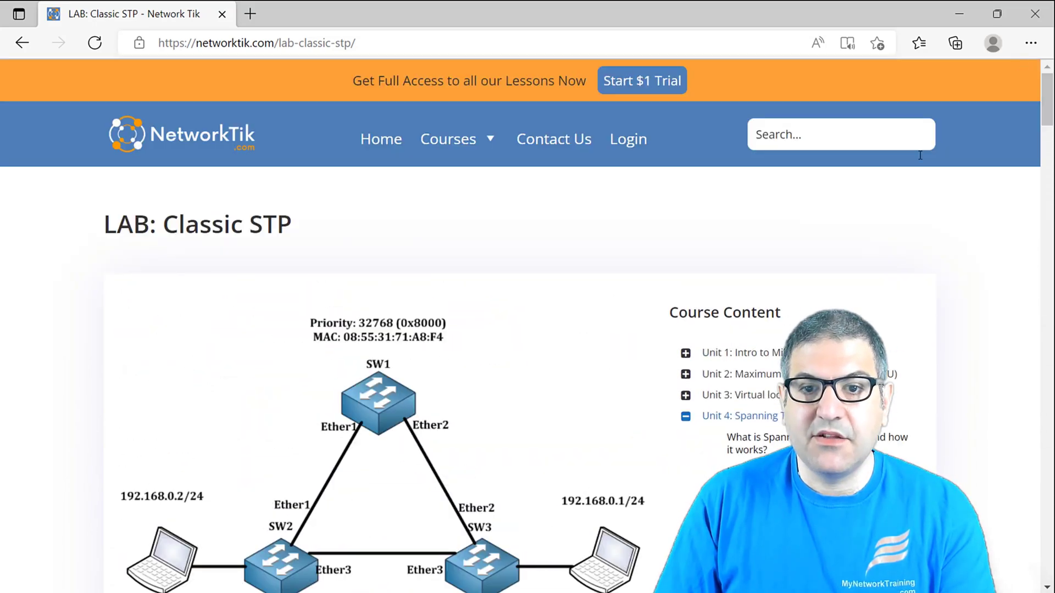
Collapse Unit 4: Spanning Tree Protocol in the Course Content outline.
left_click(686, 416)
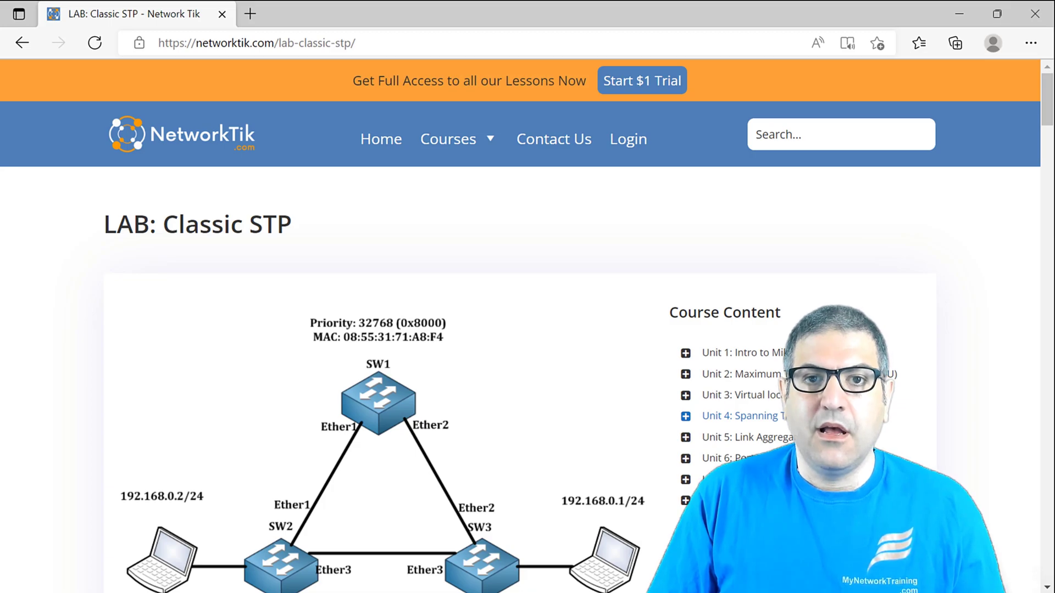
mouse_move(750, 198)
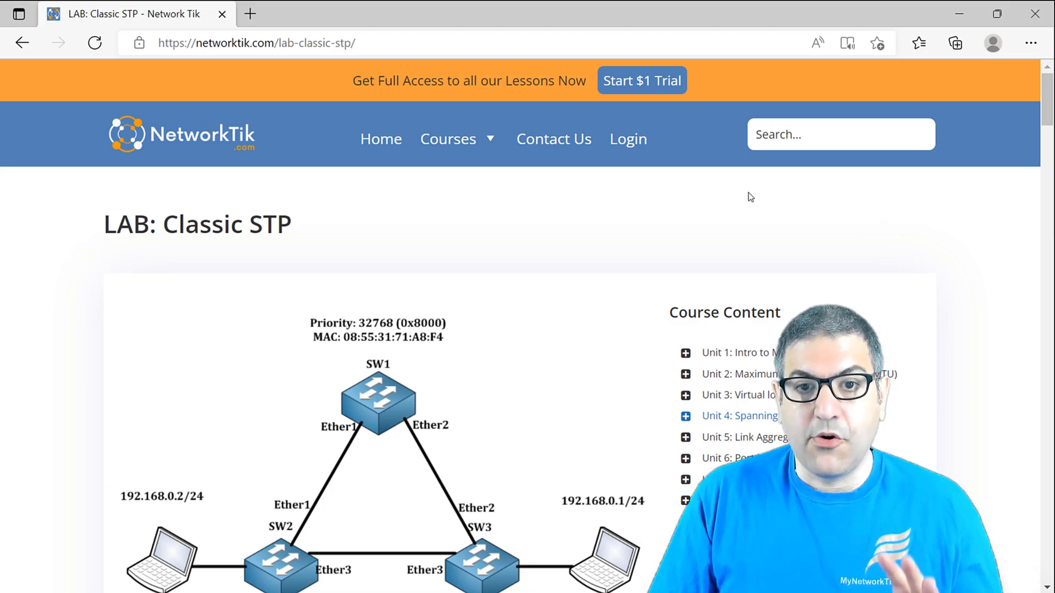
mouse_move(888, 262)
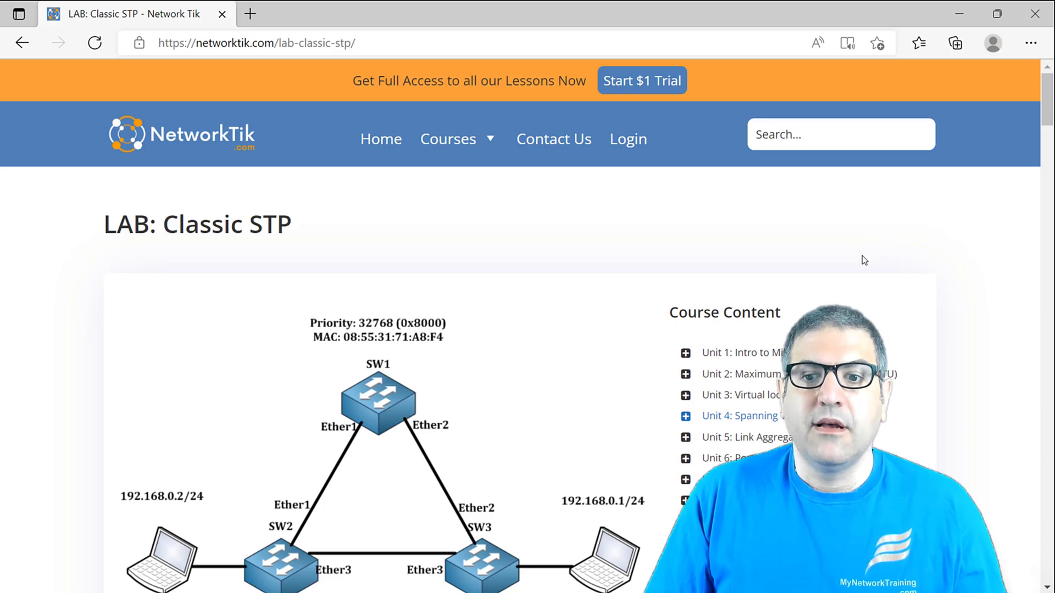
scroll("down", 3)
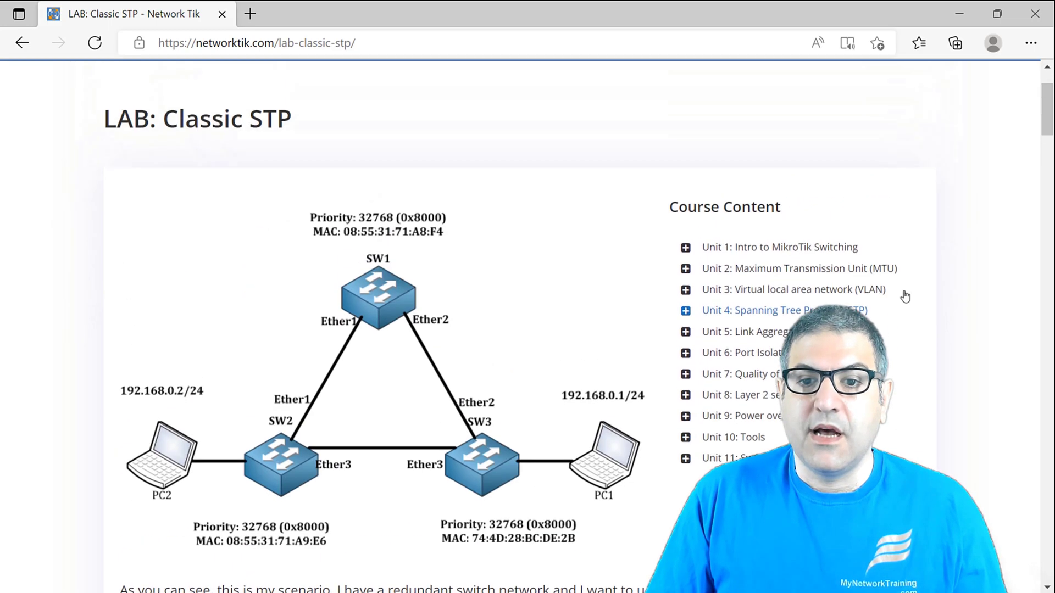
left_click(447, 138)
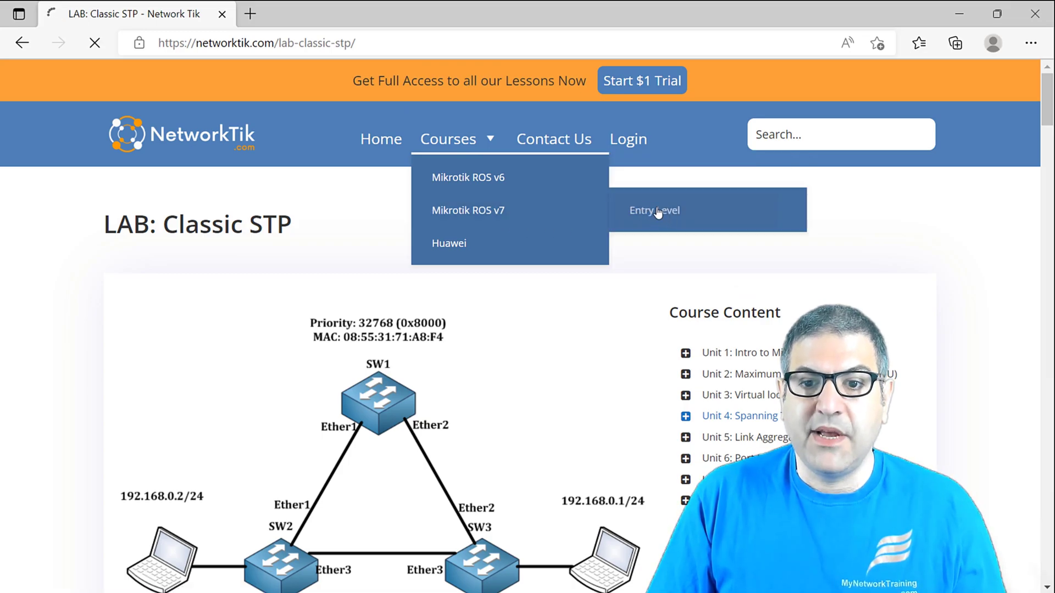
Open the MikroTik ROS v7 Entry Level course page and scroll through it.
left_click(653, 210)
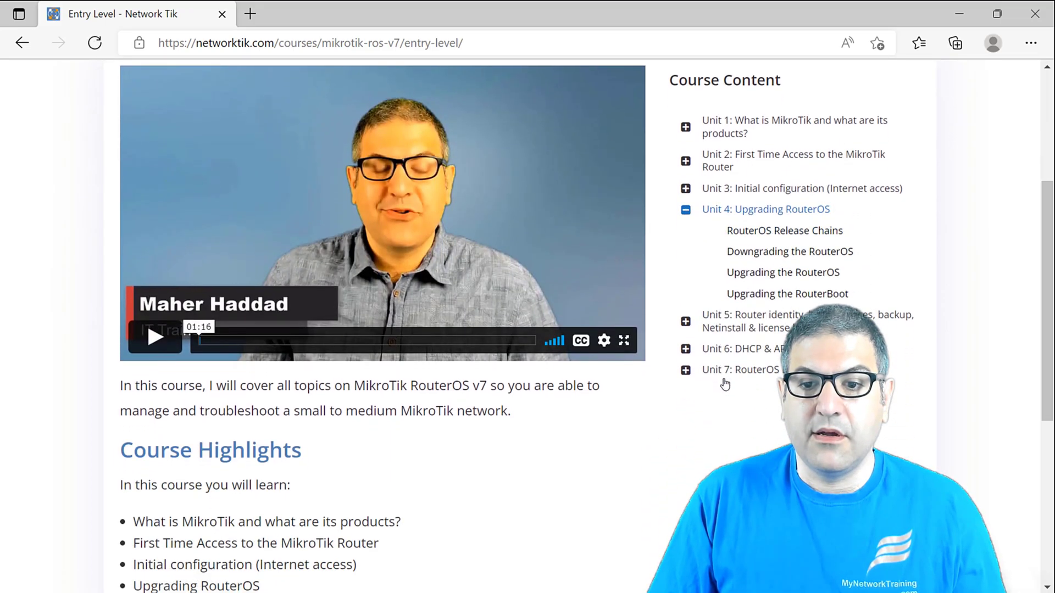
scroll("up", 3)
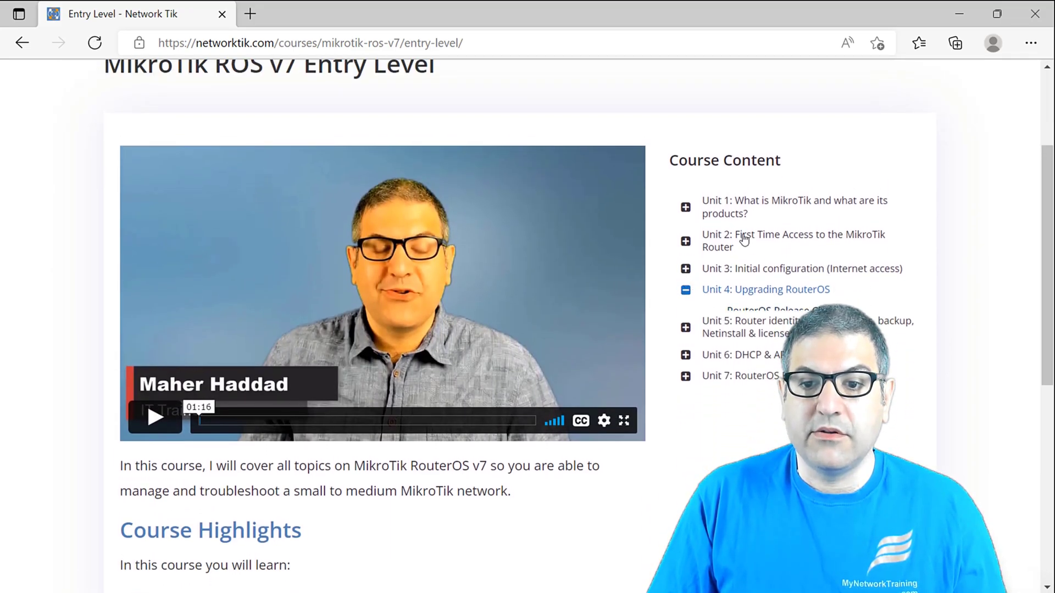
scroll("down", 3)
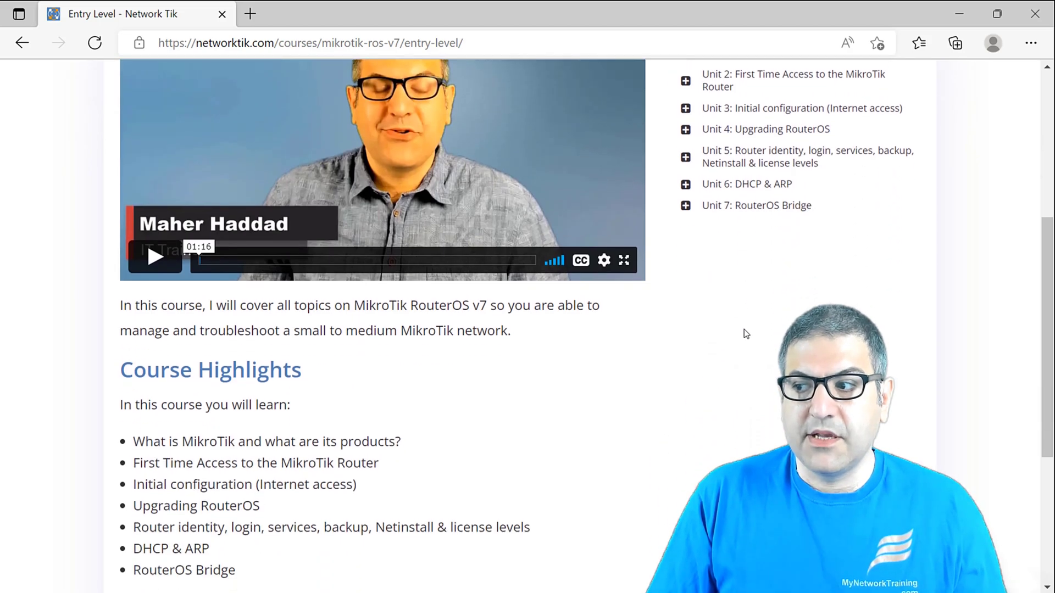
scroll("up", 3)
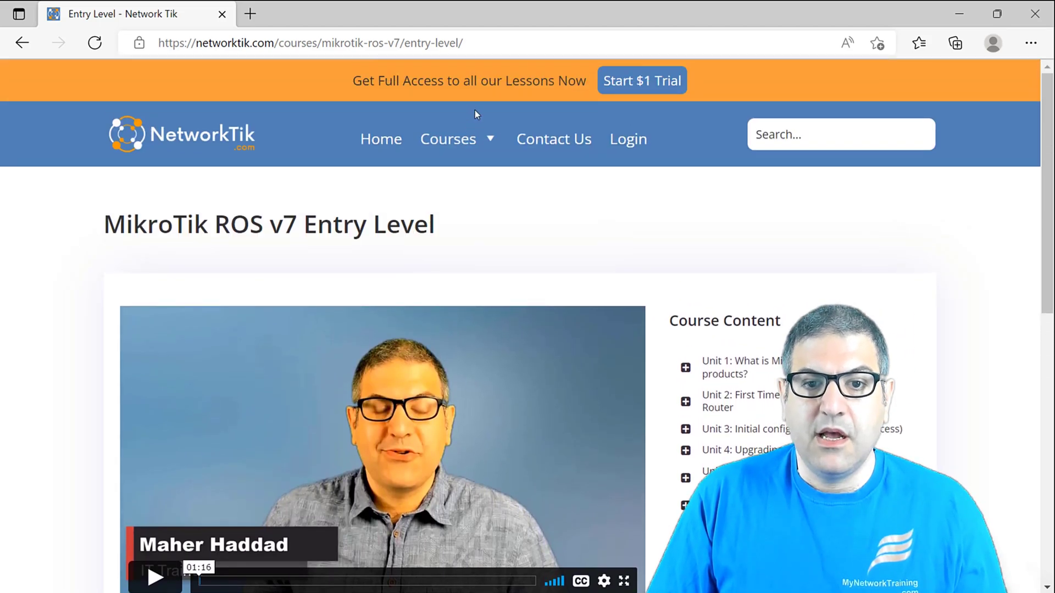
left_click(449, 139)
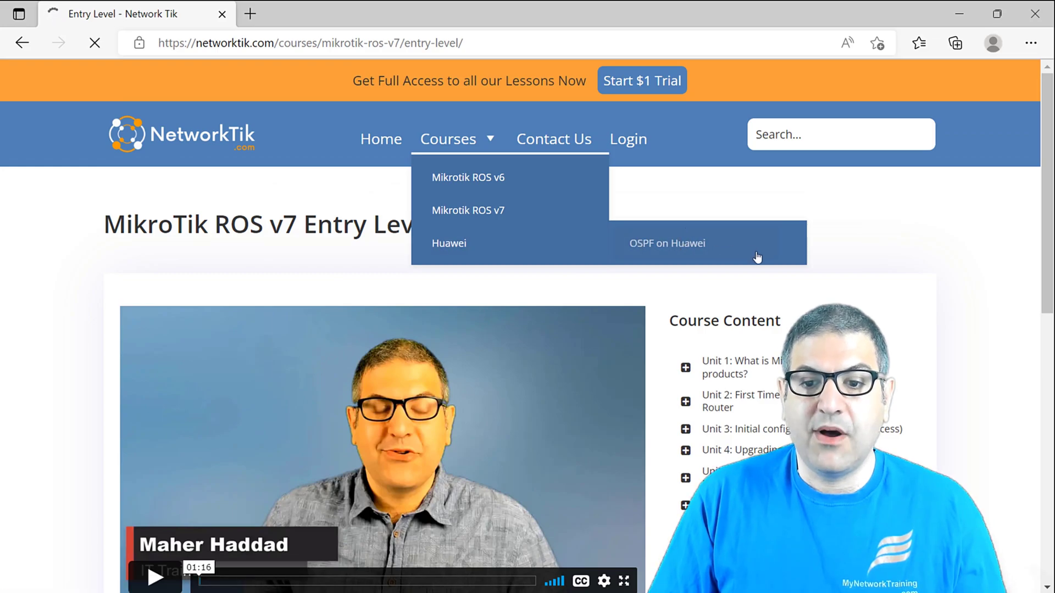
Open OSPF on Huawei, scroll its fourteen-unit course page, and return to the top.
left_click(666, 243)
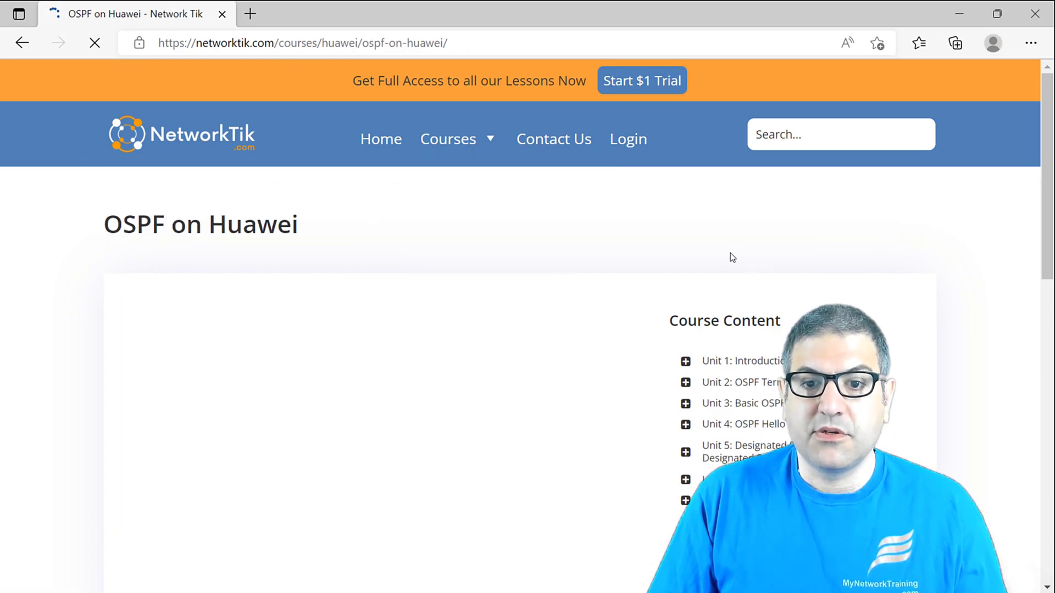
scroll("down", 3)
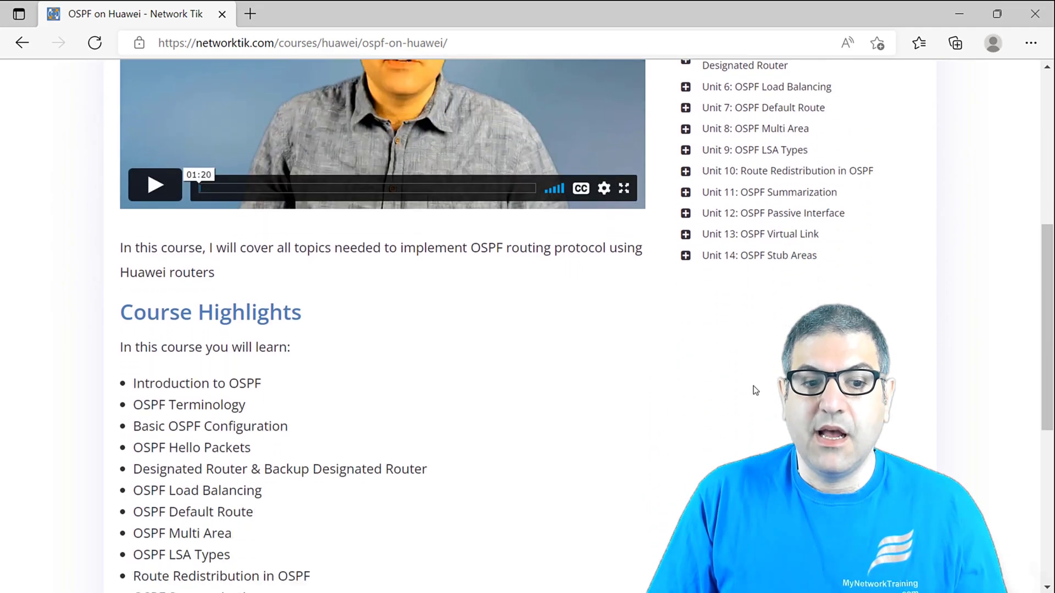
scroll("up", 3)
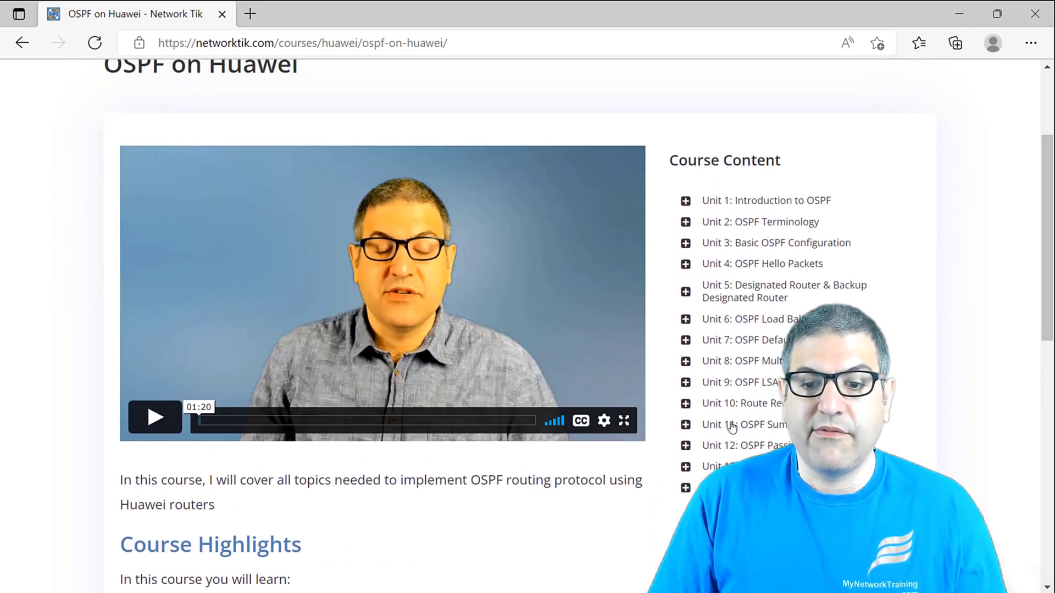
scroll("up", 3)
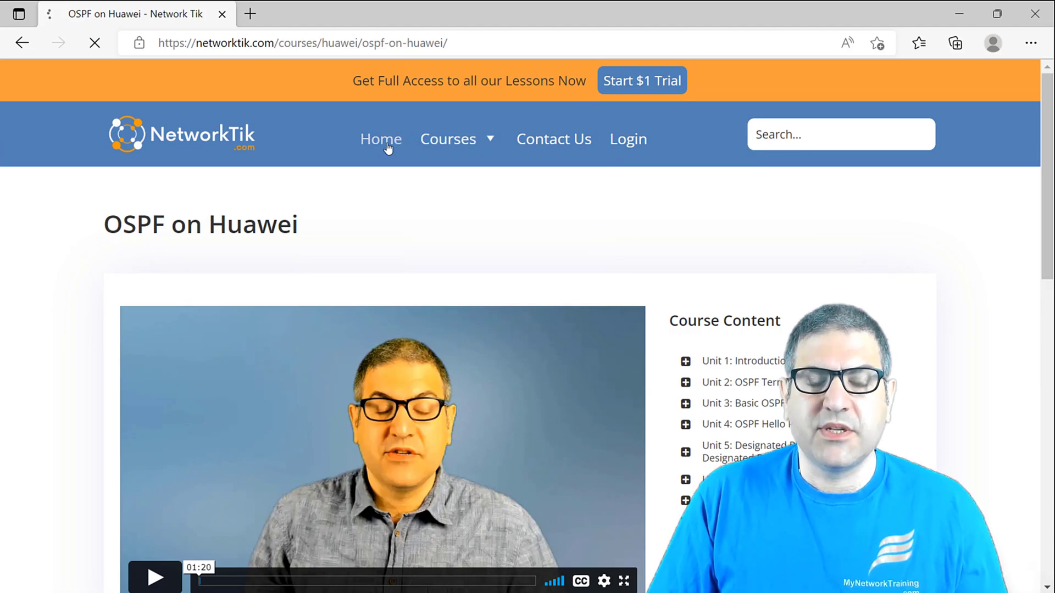
Go to the homepage, compare the $15 monthly and $150 annual plans, and pick Monthly.
left_click(380, 139)
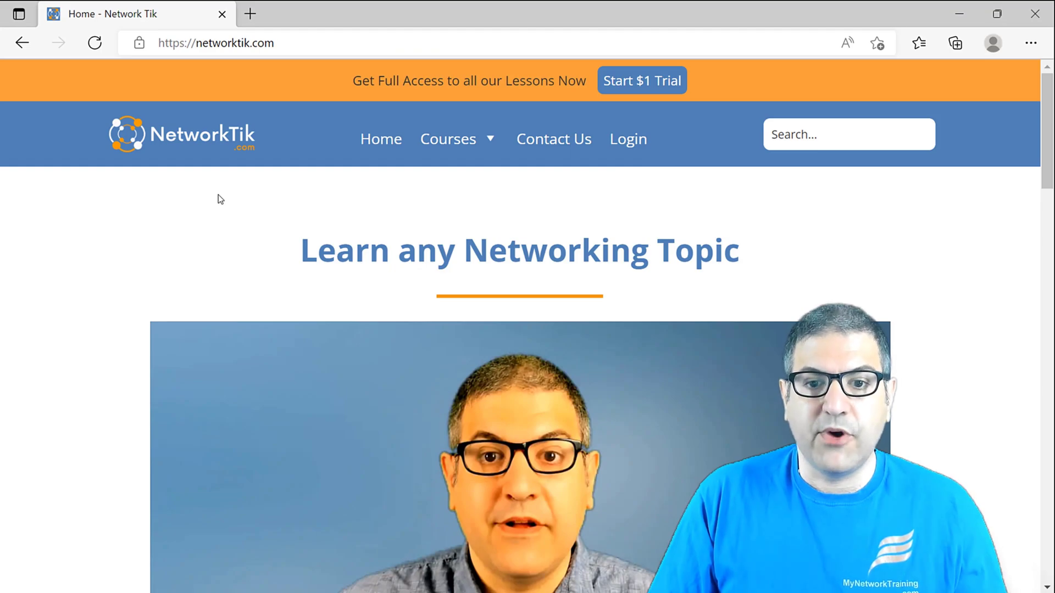
scroll("down", 3)
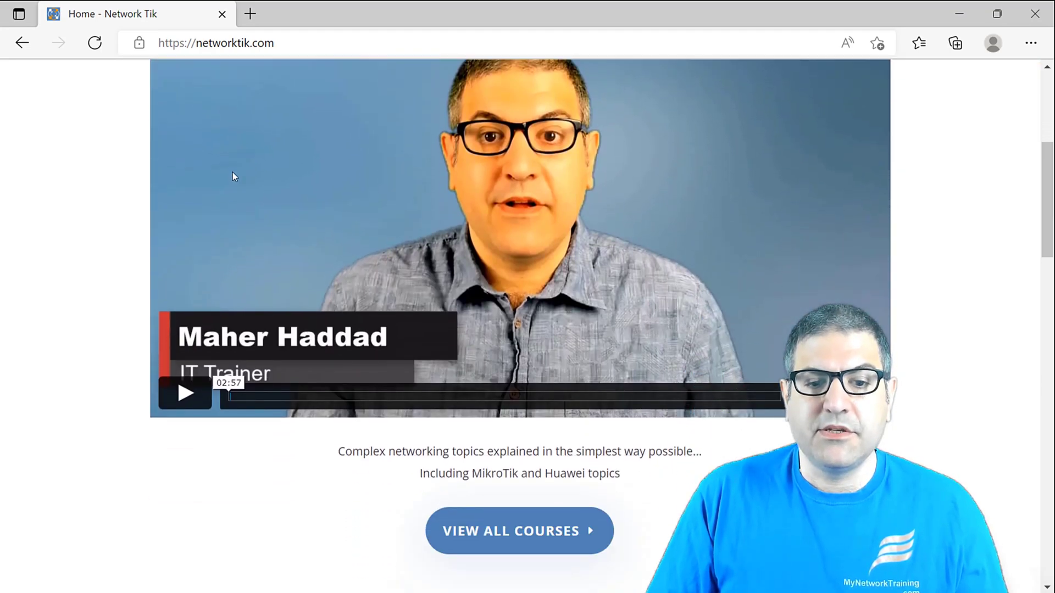
scroll("down", 3)
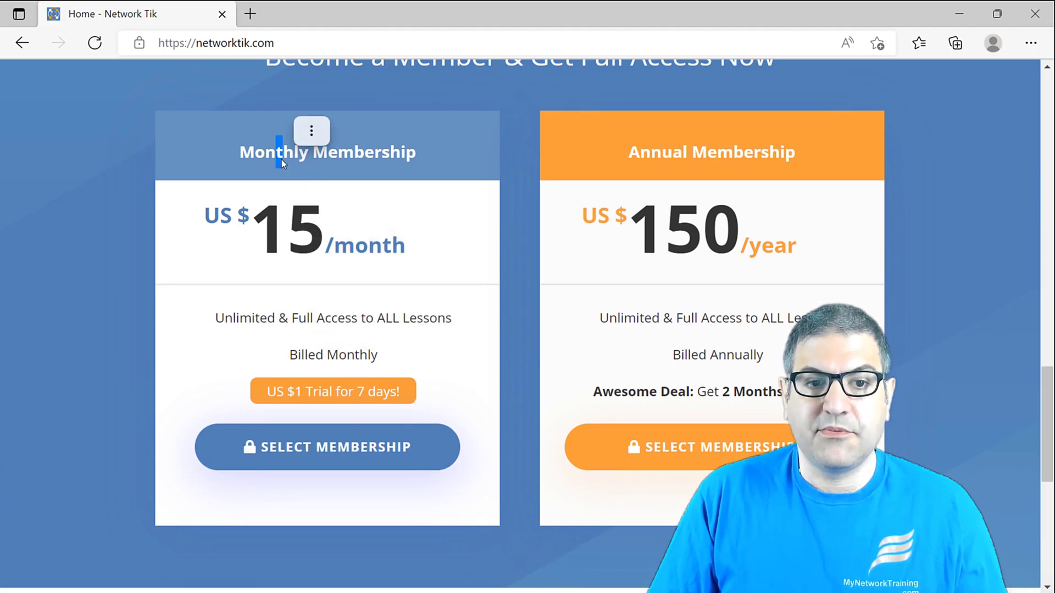
mouse_move(431, 158)
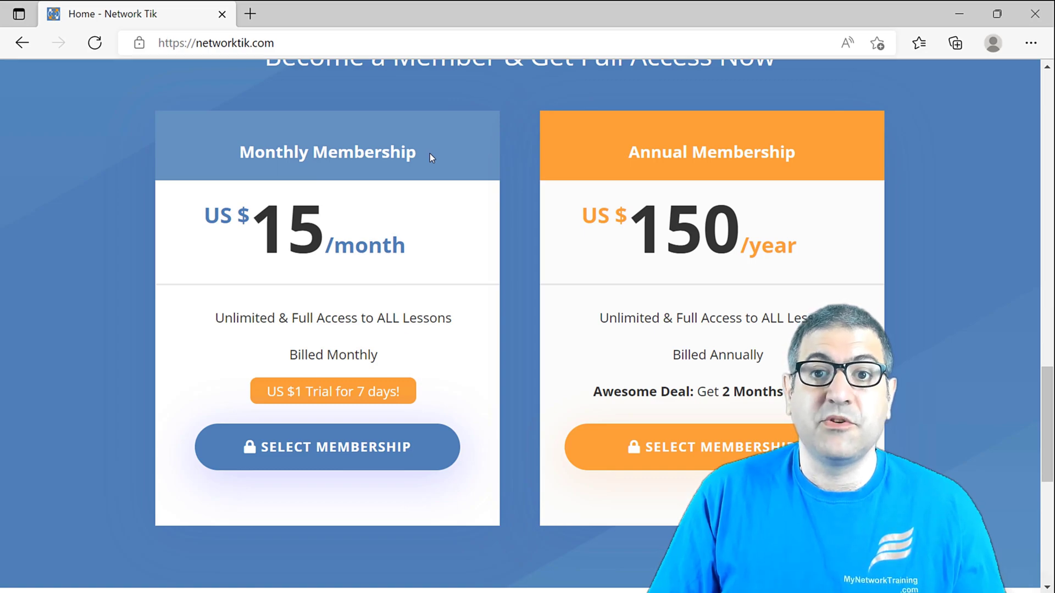
mouse_move(441, 199)
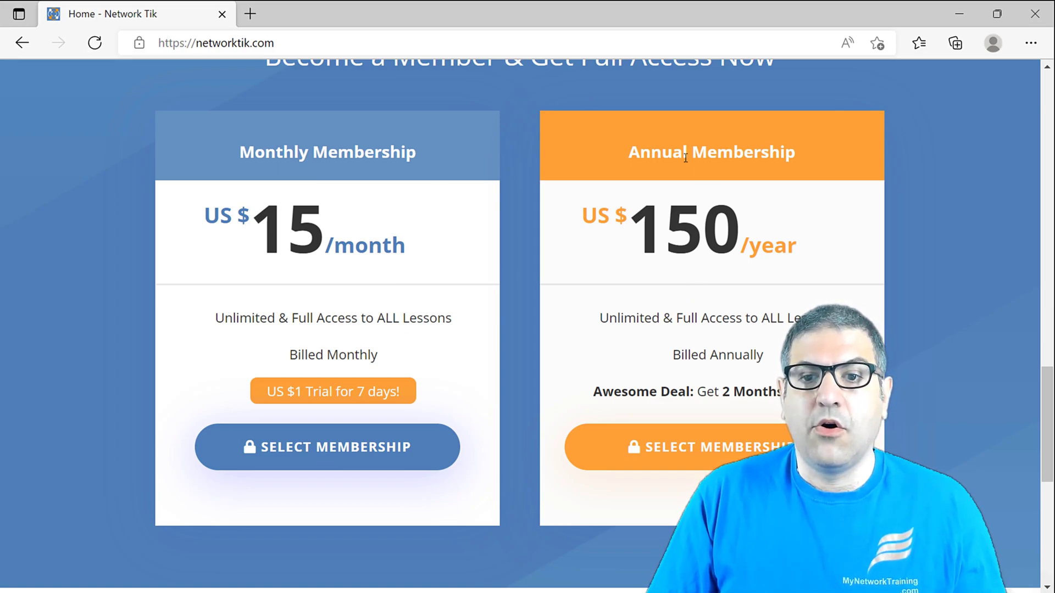
double_click(683, 232)
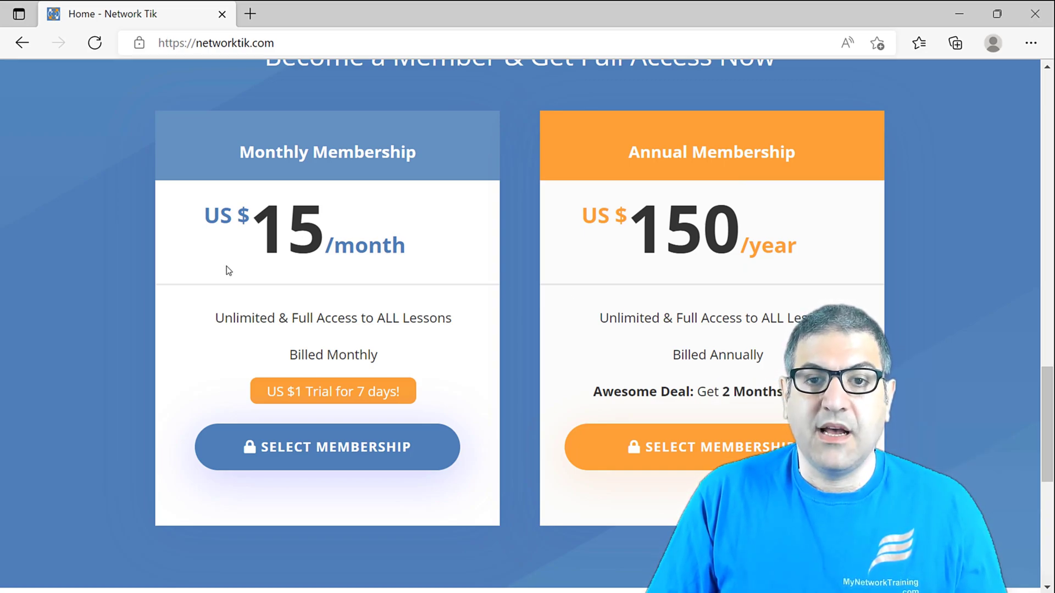
mouse_move(379, 365)
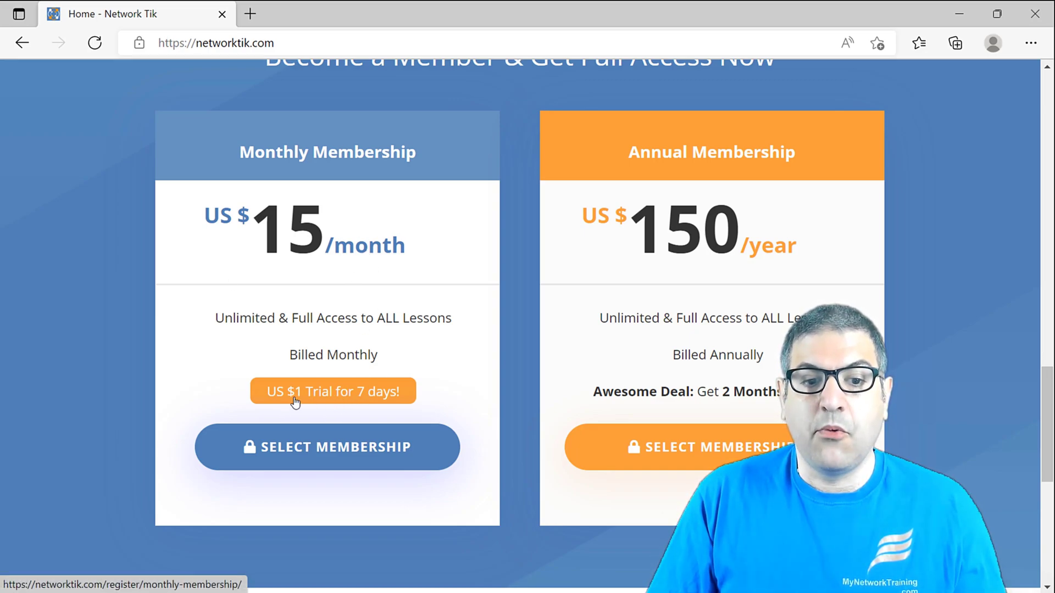
mouse_move(350, 400)
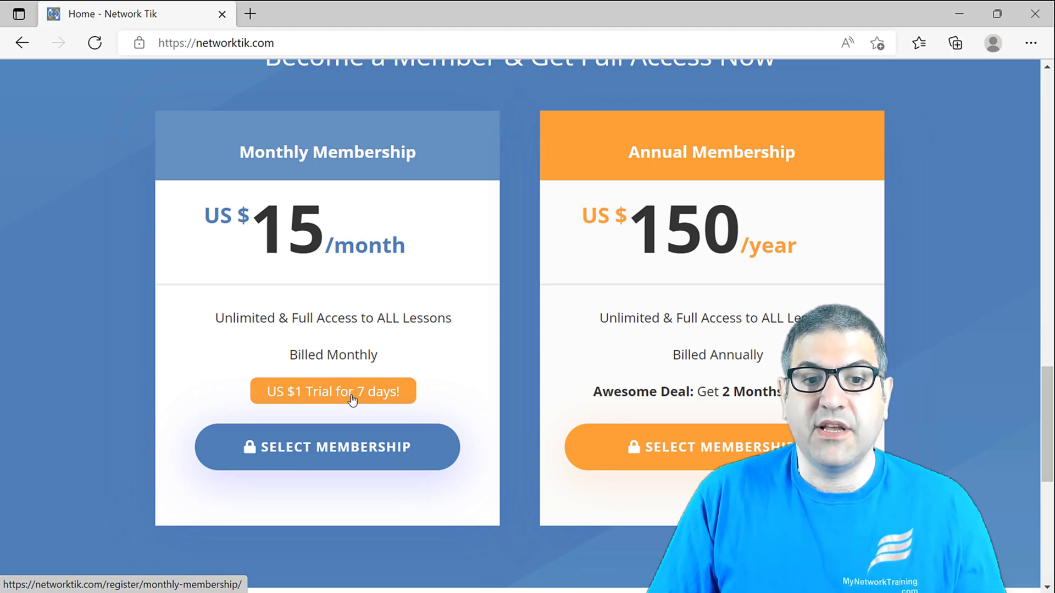
double_click(309, 232)
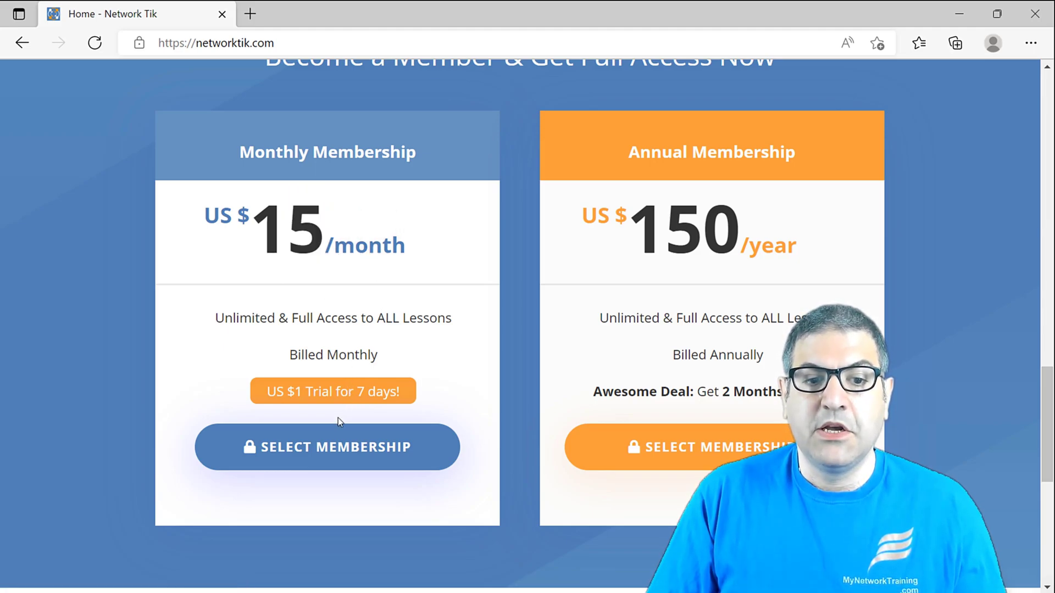
mouse_move(333, 446)
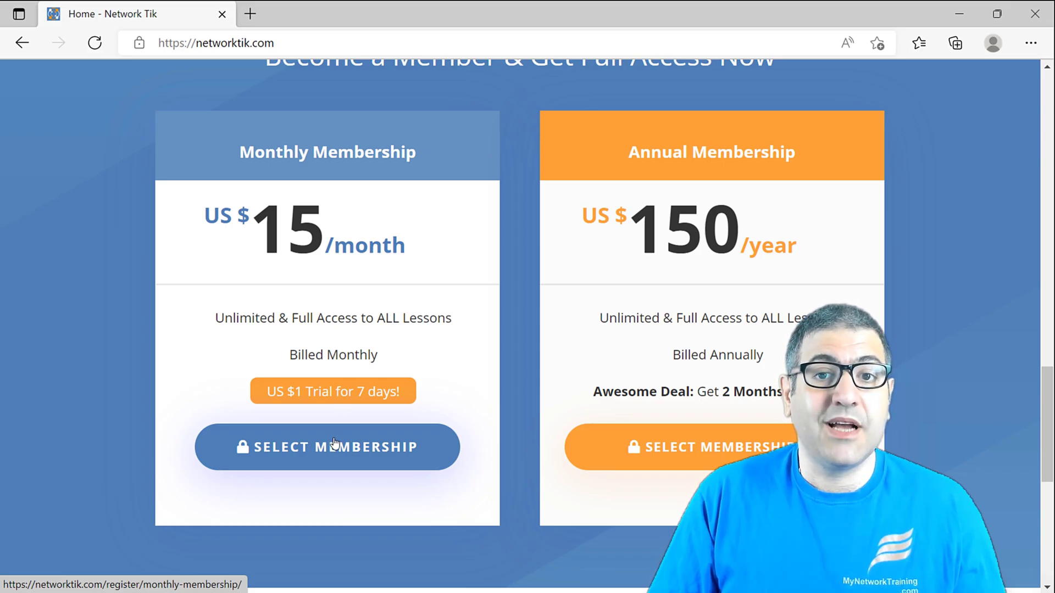
left_click(328, 447)
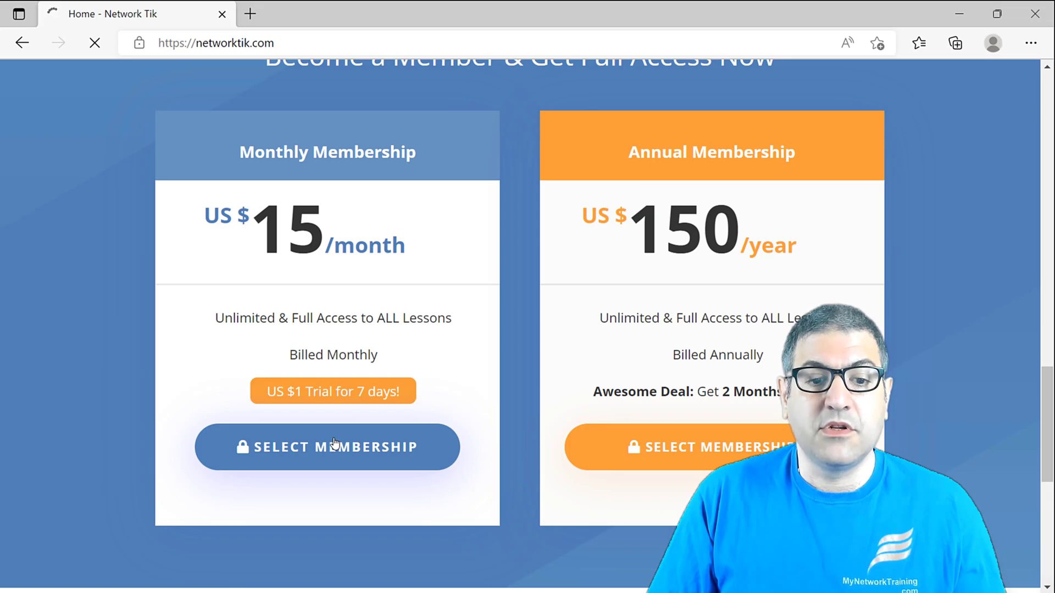
Scroll the Monthly Membership form, highlighting the '1 week for $1' terms, then return to top.
left_click(327, 447)
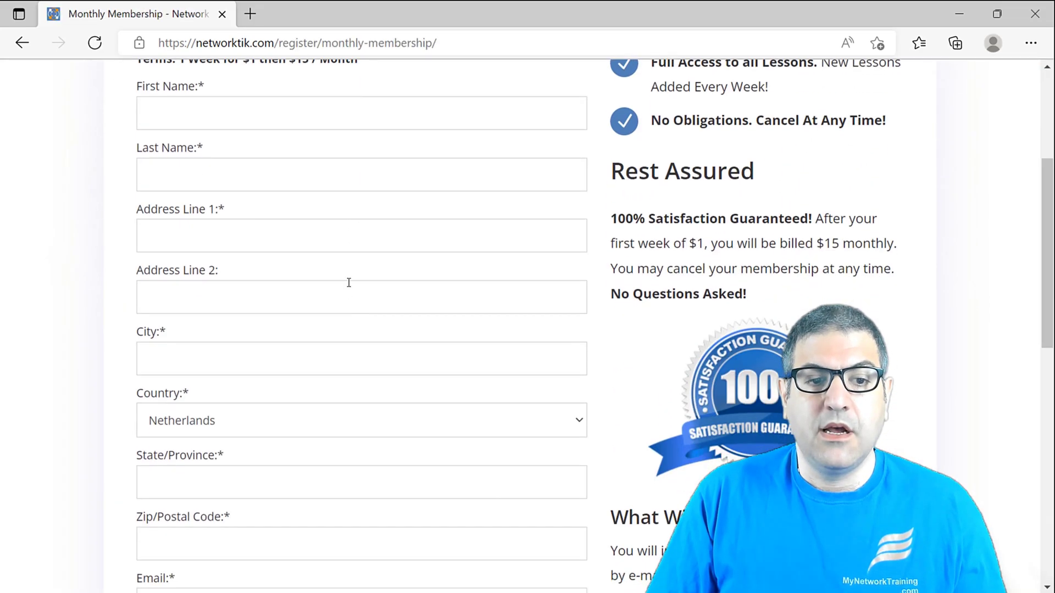
scroll("down", 3)
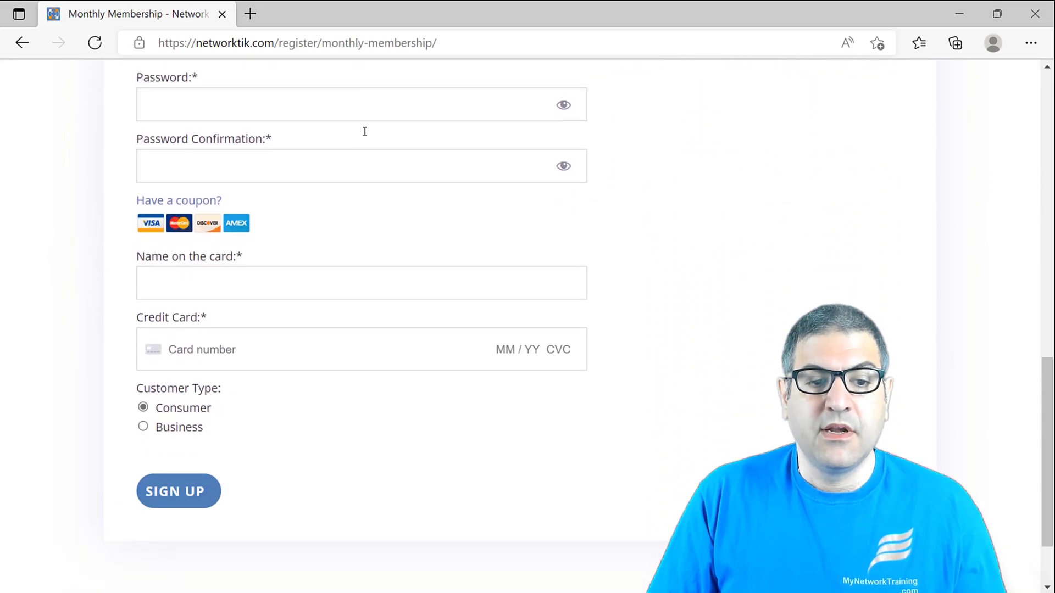
scroll("up", 3)
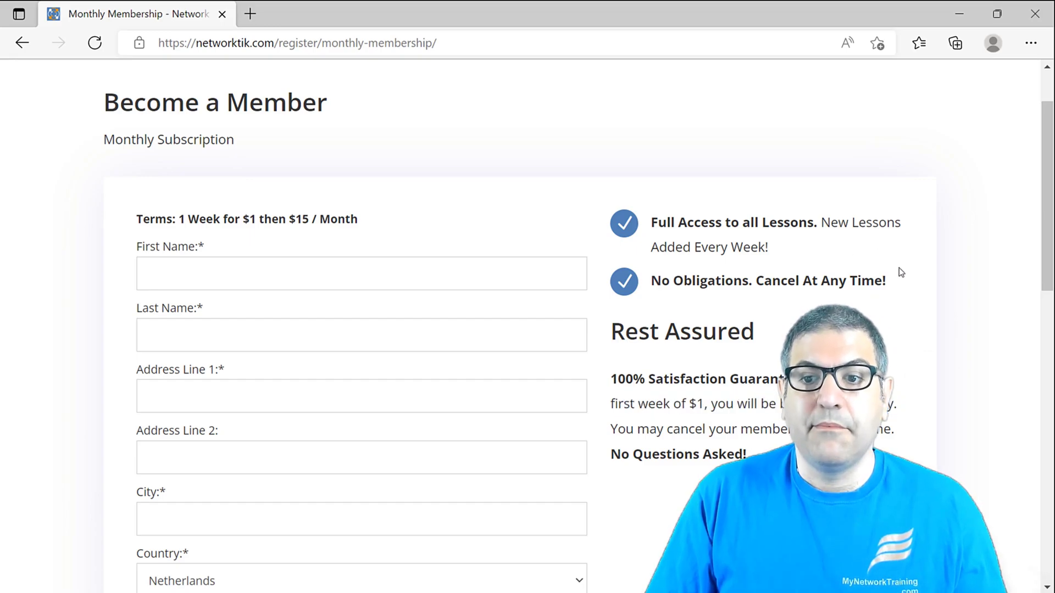
scroll("up", 3)
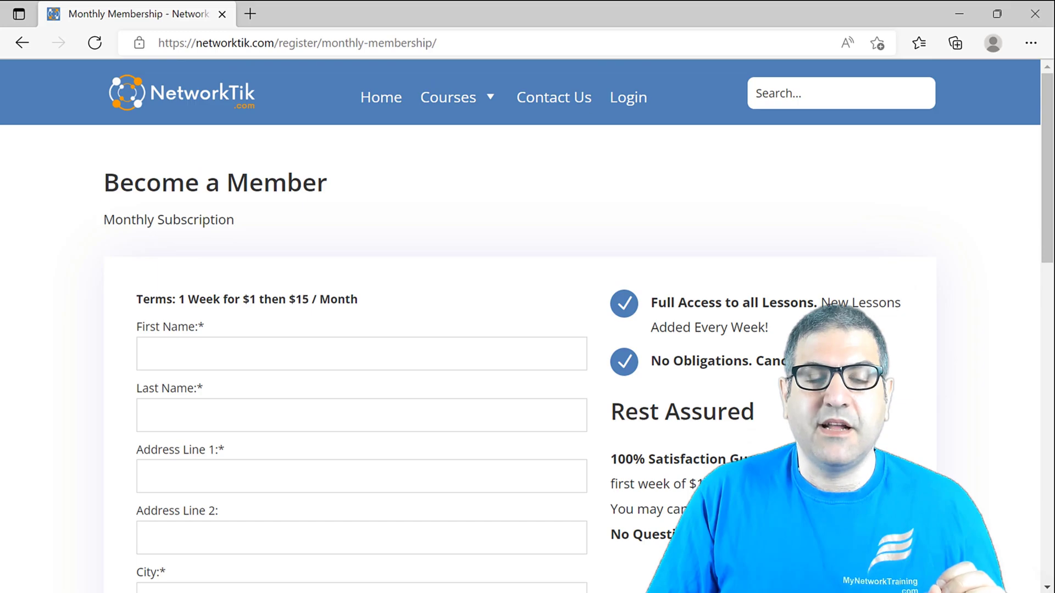
scroll("down", 3)
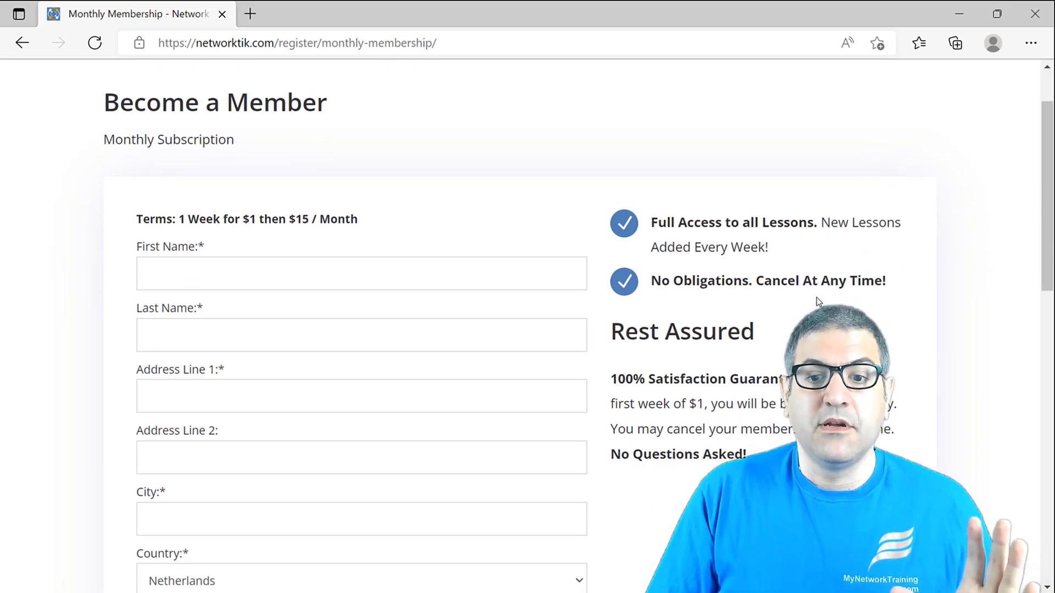
double_click(651, 404)
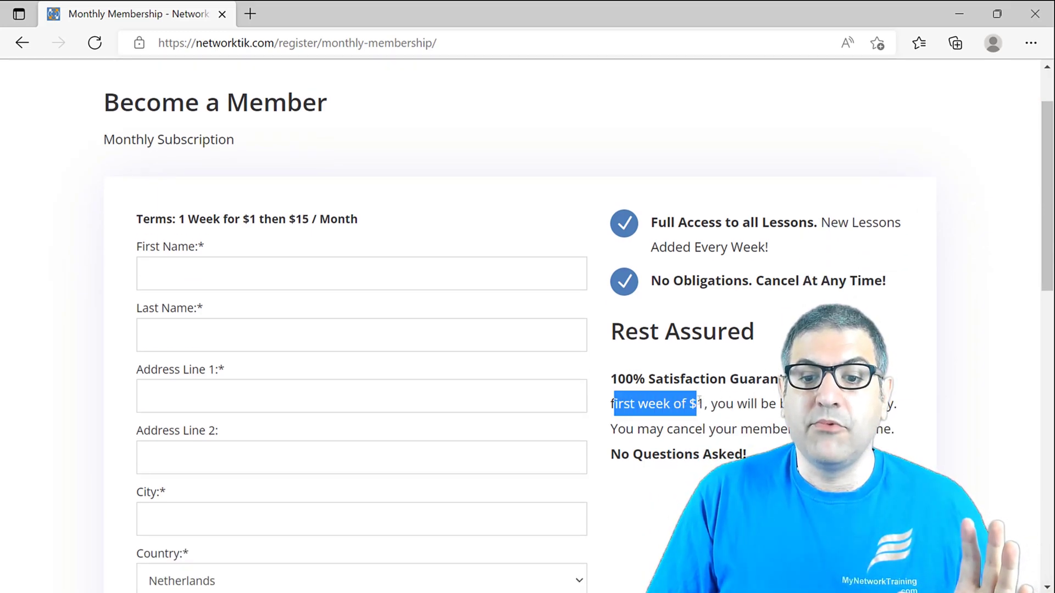
mouse_move(957, 257)
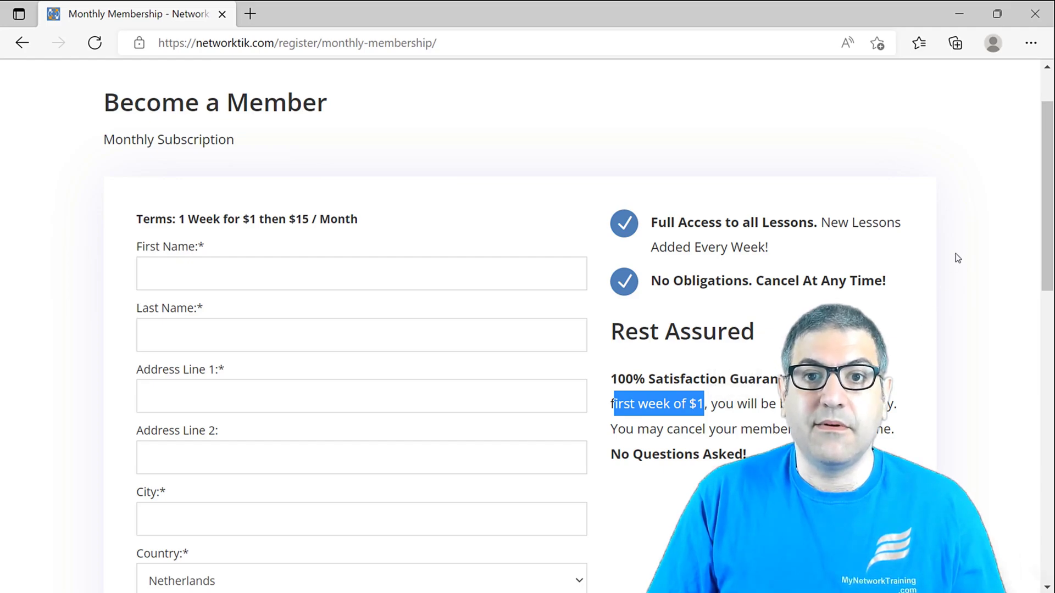
mouse_move(917, 299)
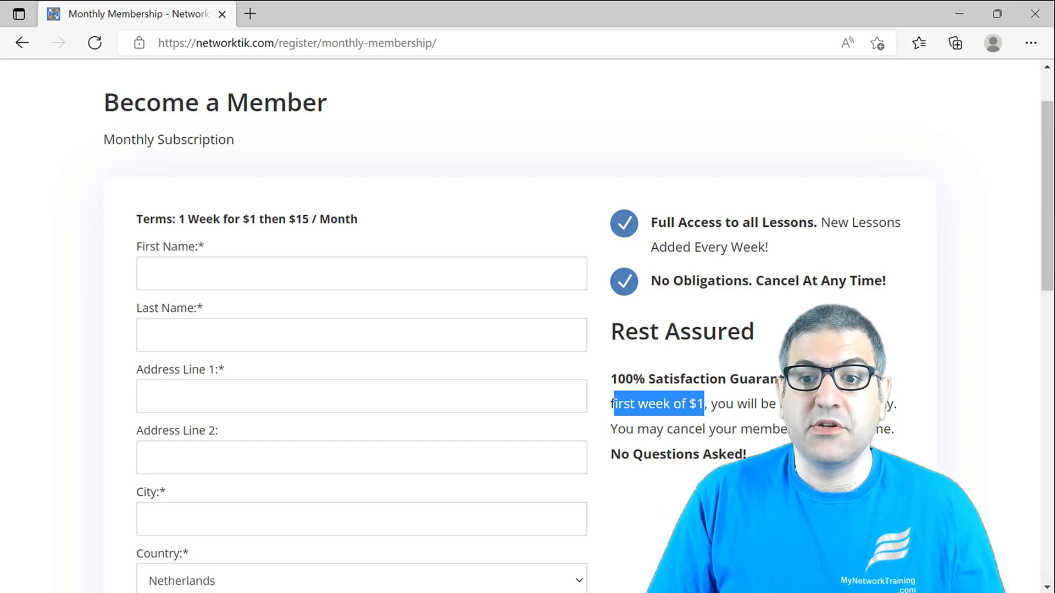
mouse_move(975, 364)
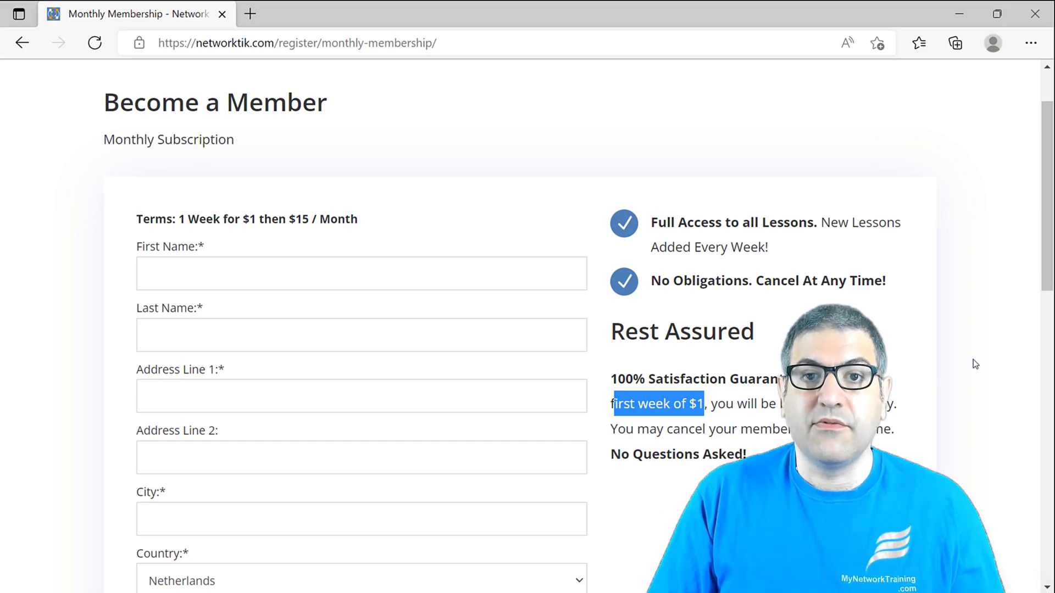
mouse_move(911, 344)
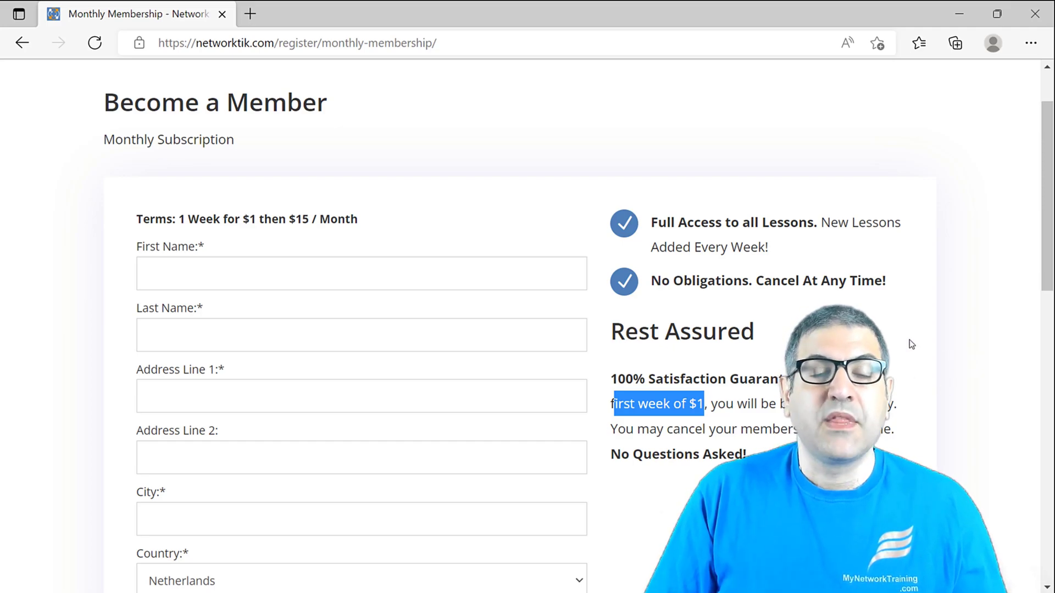
mouse_move(914, 355)
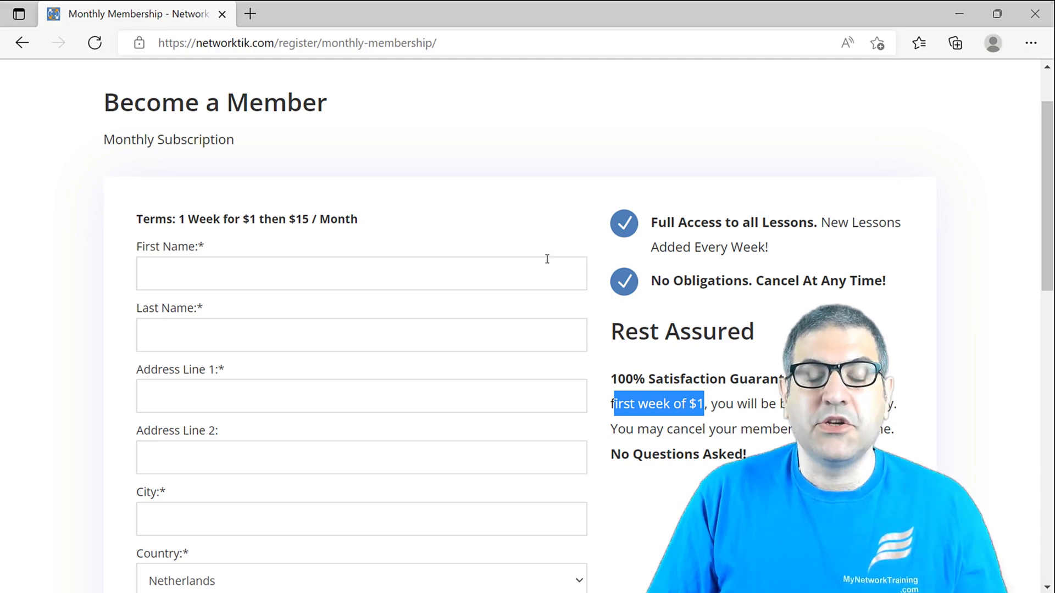
mouse_move(891, 348)
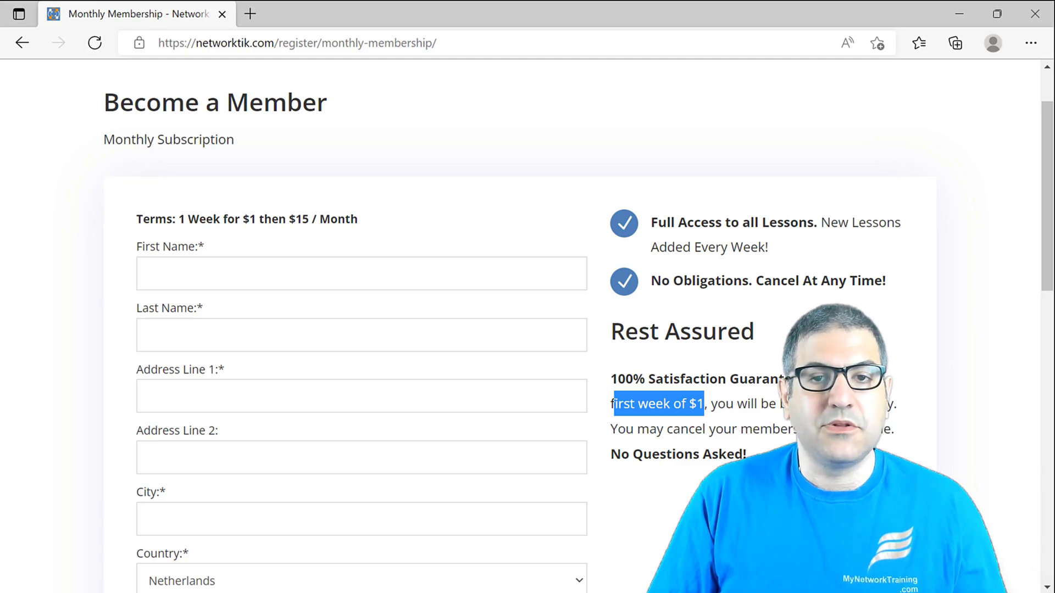
scroll("up", 3)
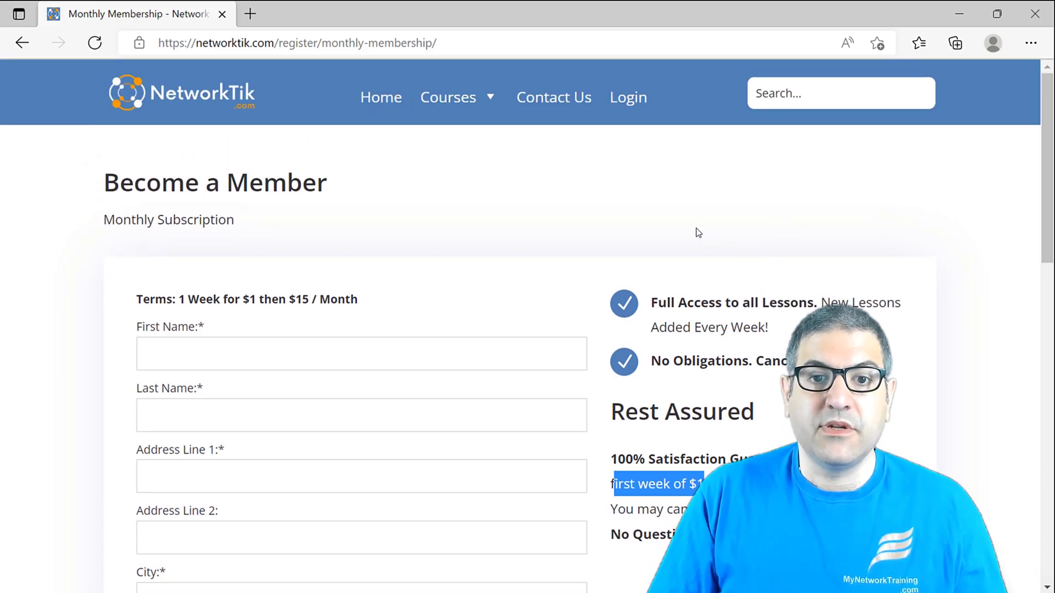
mouse_move(380, 97)
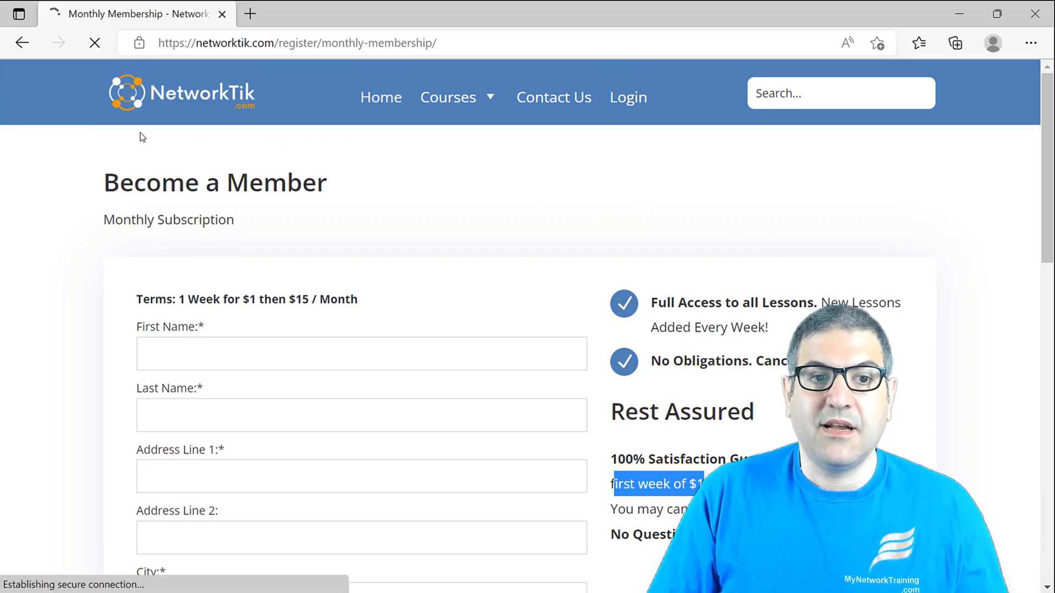
Return to the 'Learn any Networking Topic' homepage via the NetworkTik logo.
left_click(380, 96)
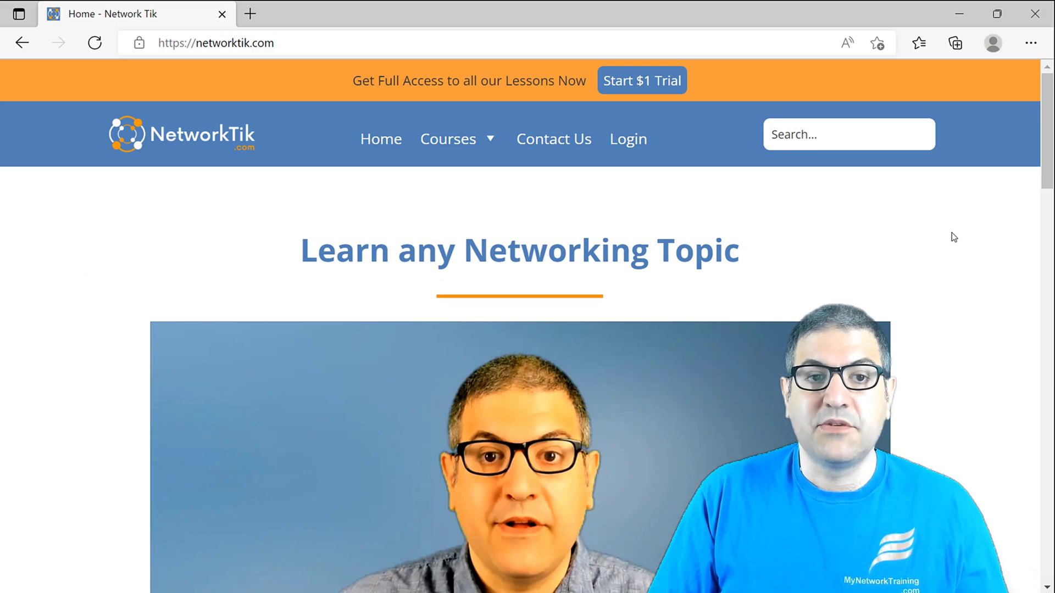
mouse_move(908, 237)
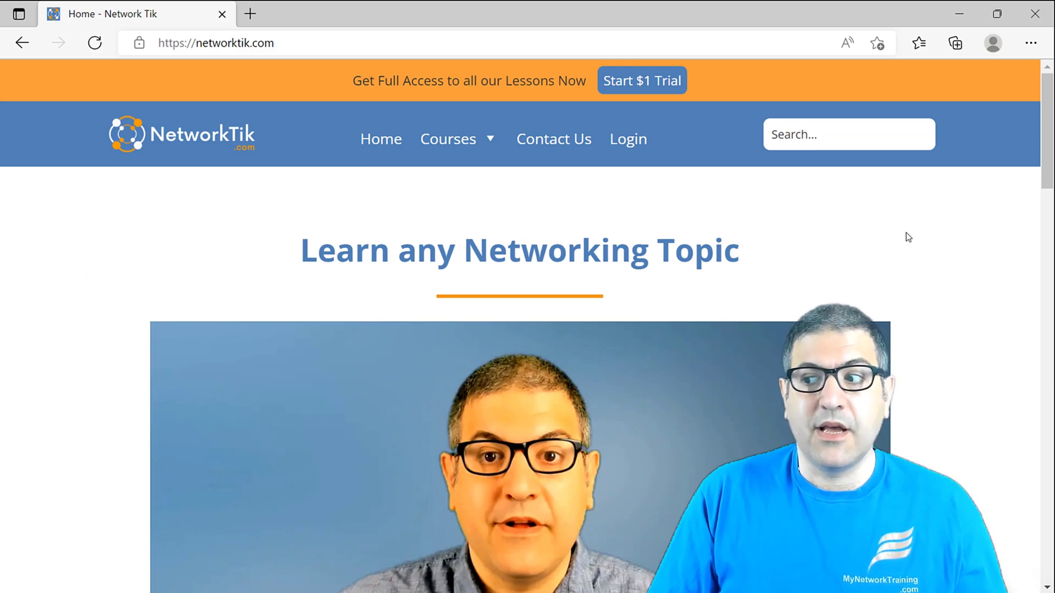
mouse_move(915, 233)
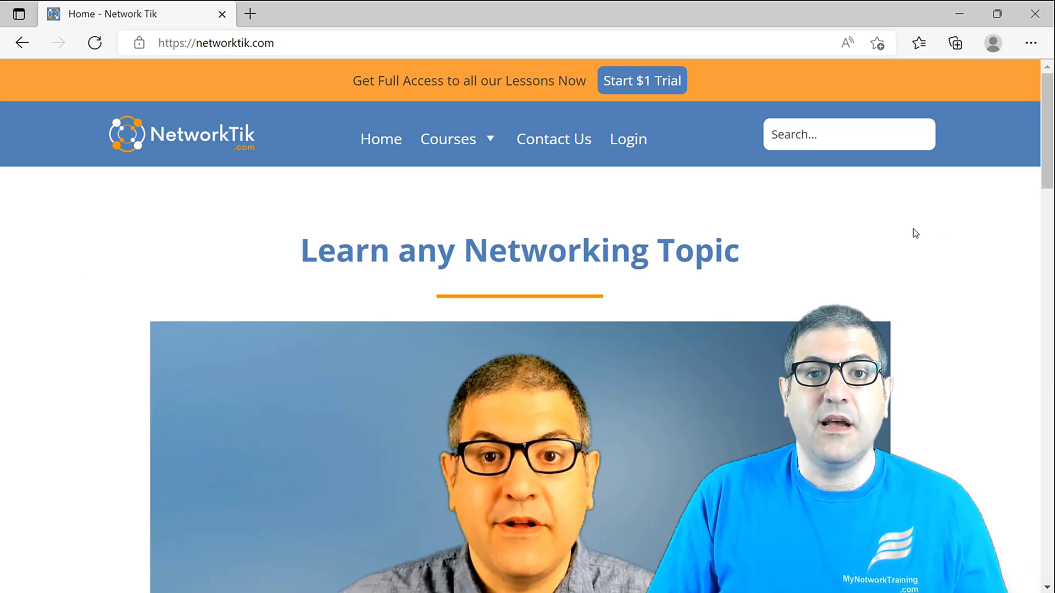
mouse_move(900, 223)
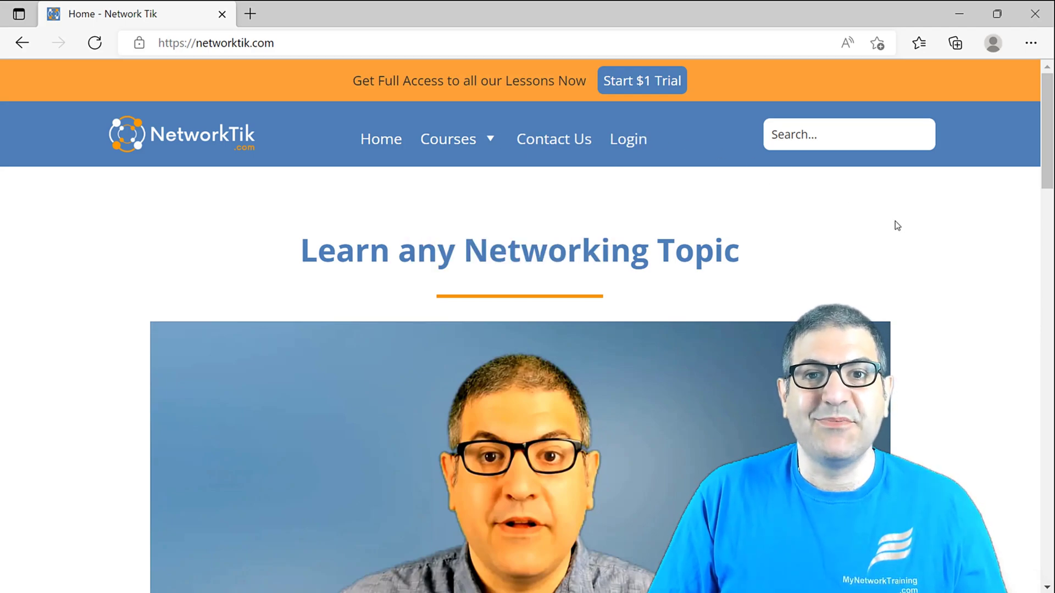
mouse_move(776, 251)
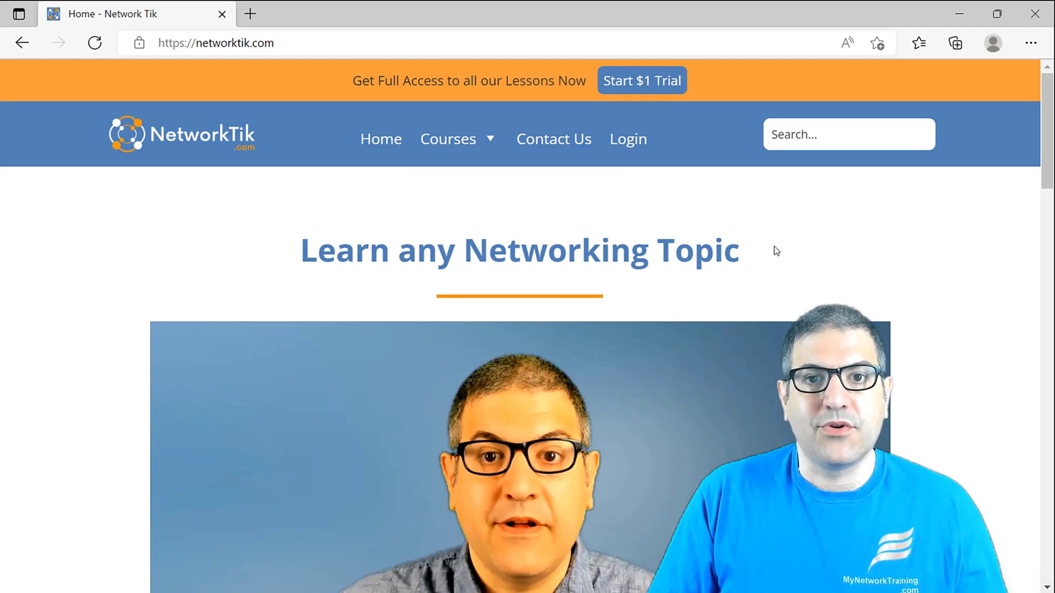
mouse_move(779, 262)
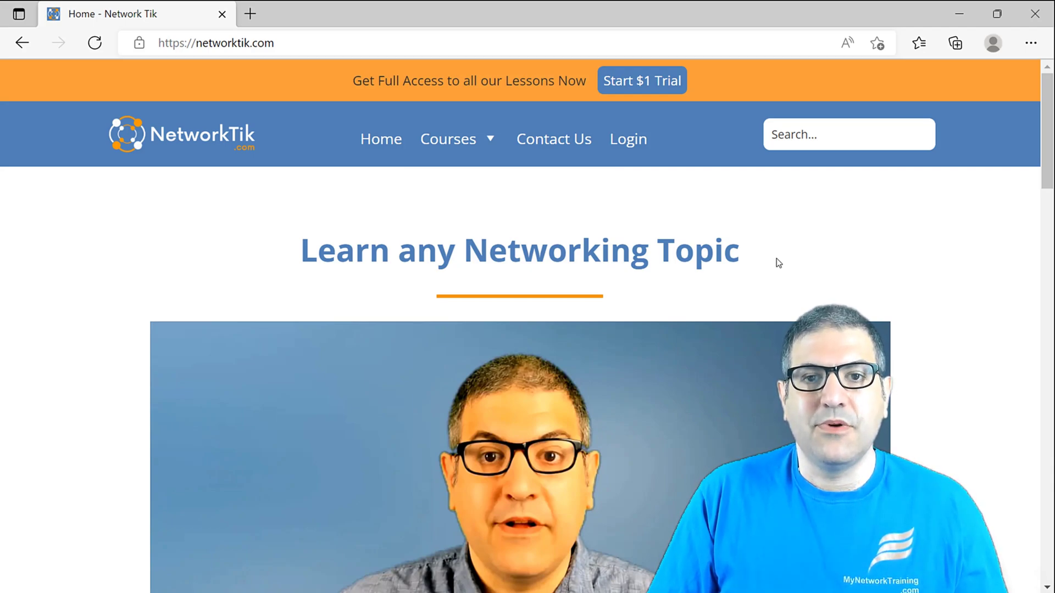